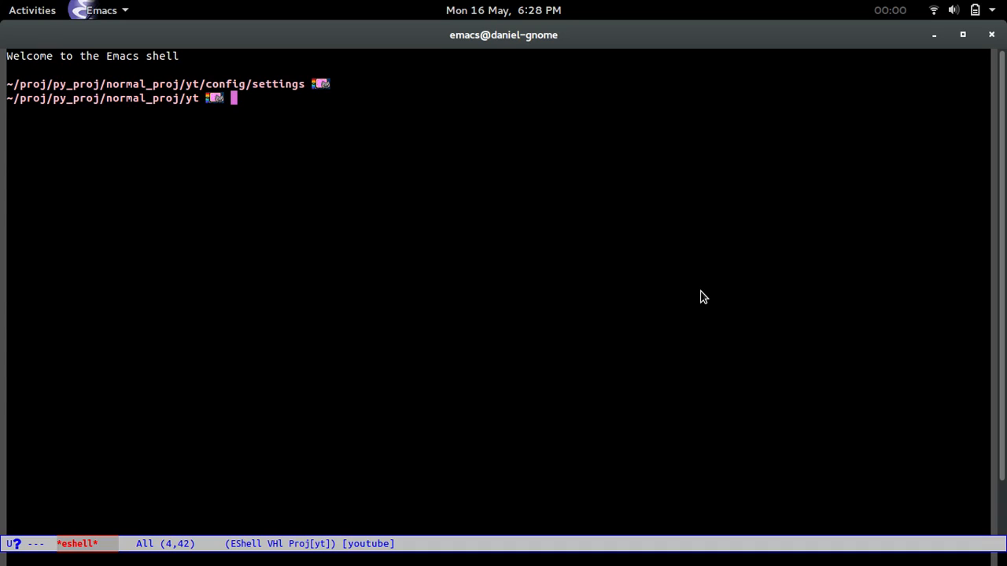
- In eshell, create the static/css and static/js folders inside apps
type("cd apps/")
type("ls")
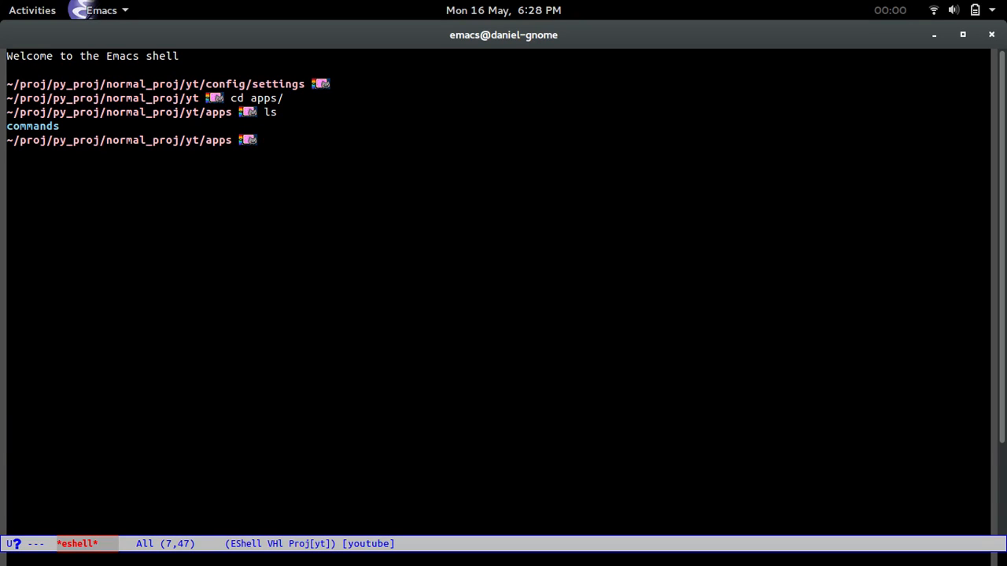
type("mkdir -p st")
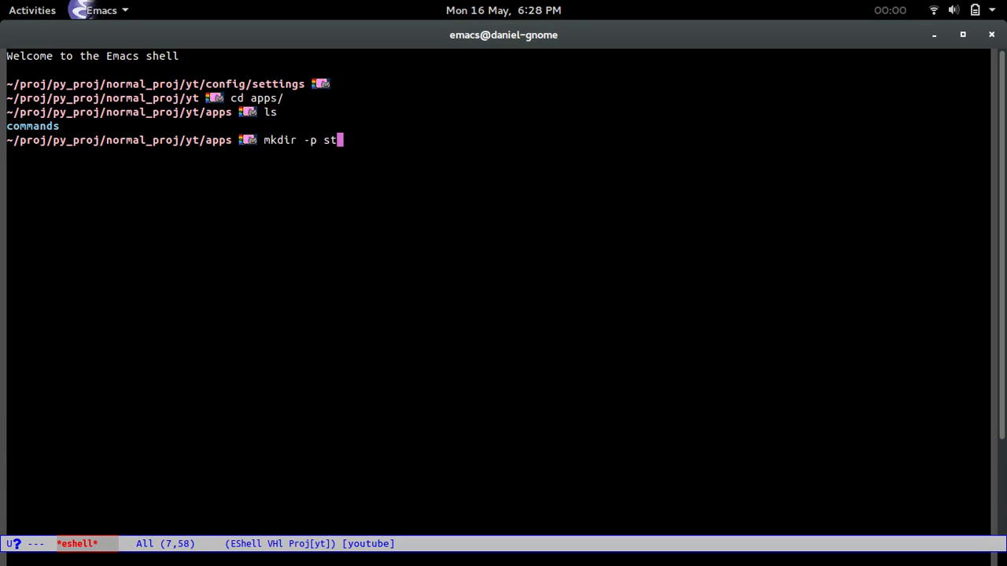
type("atic/")
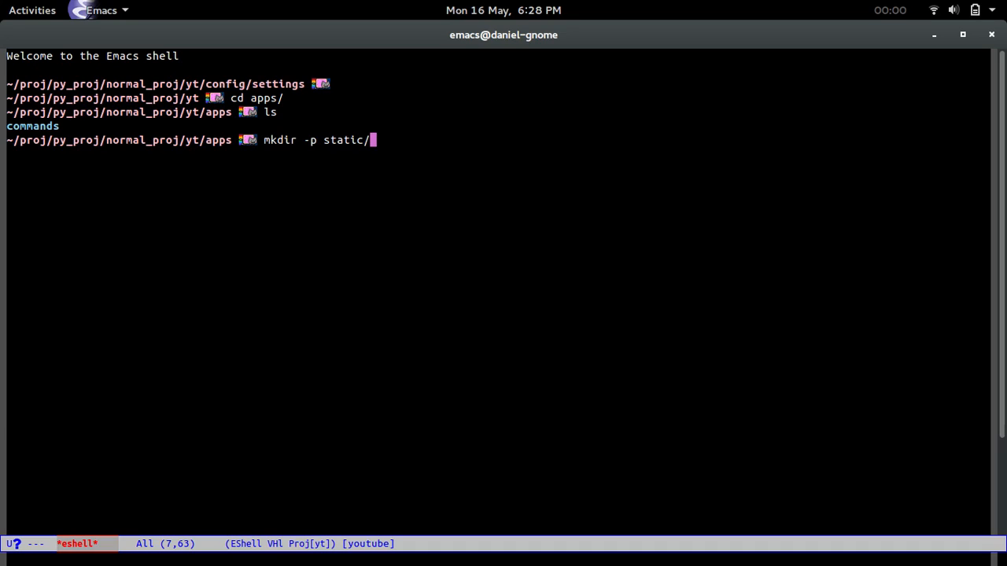
type("c")
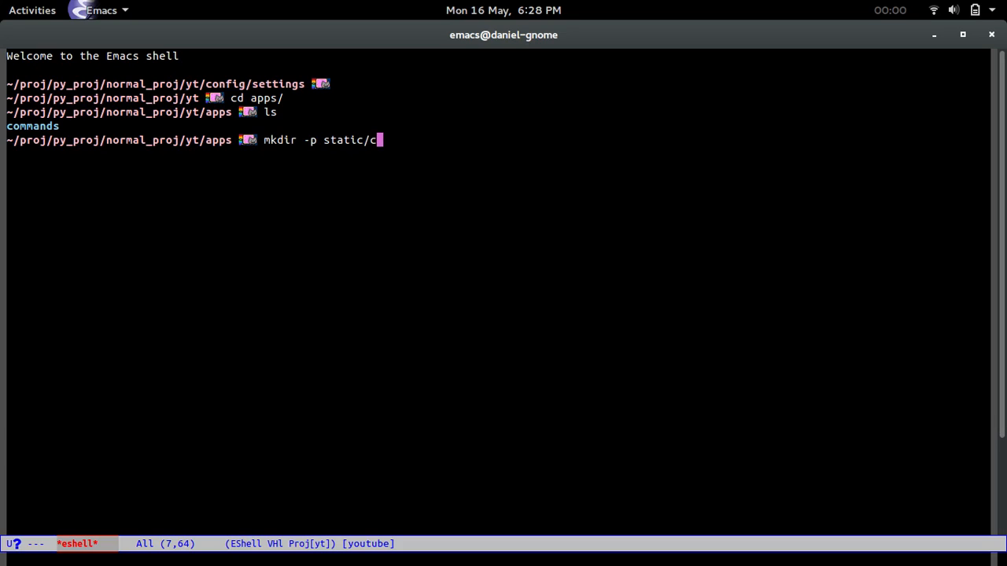
type("ss static")
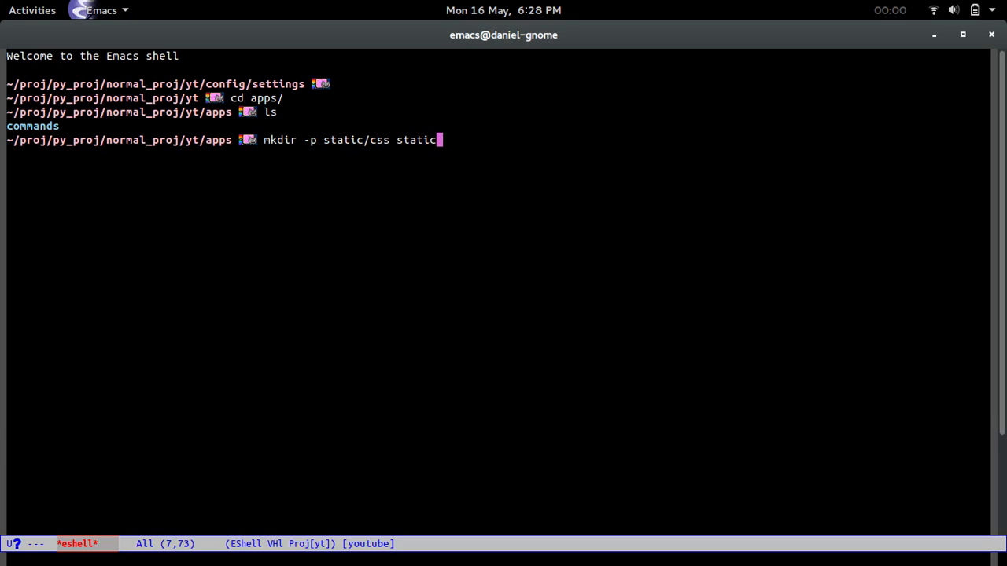
type("/js")
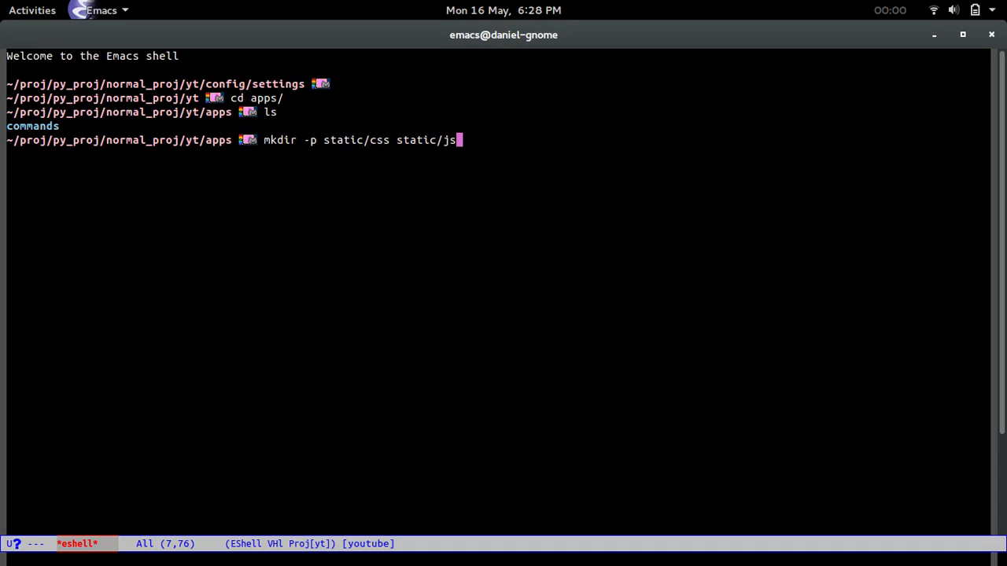
- Show the static/ folder tree and create the templates folder
type("tree static/")
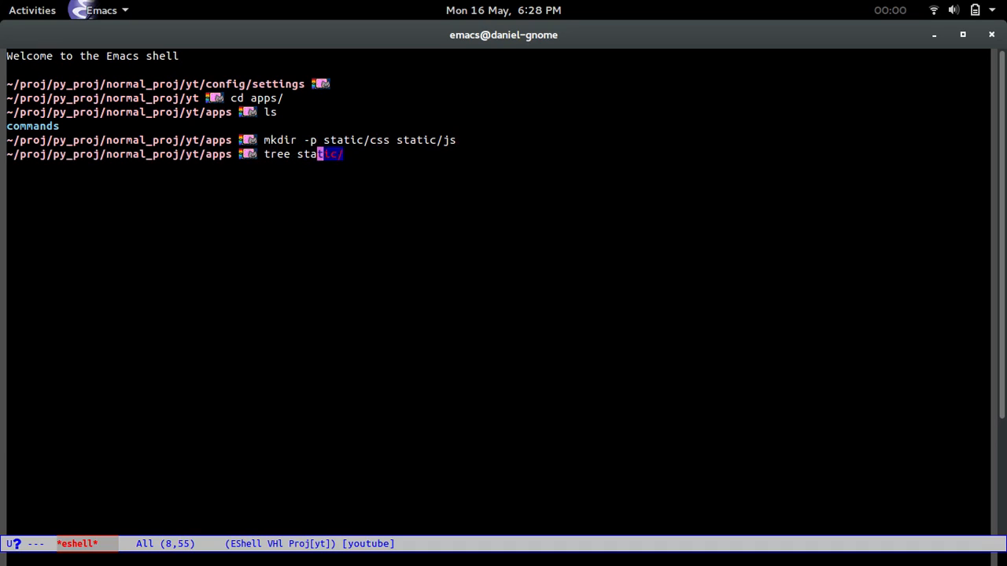
key("Return")
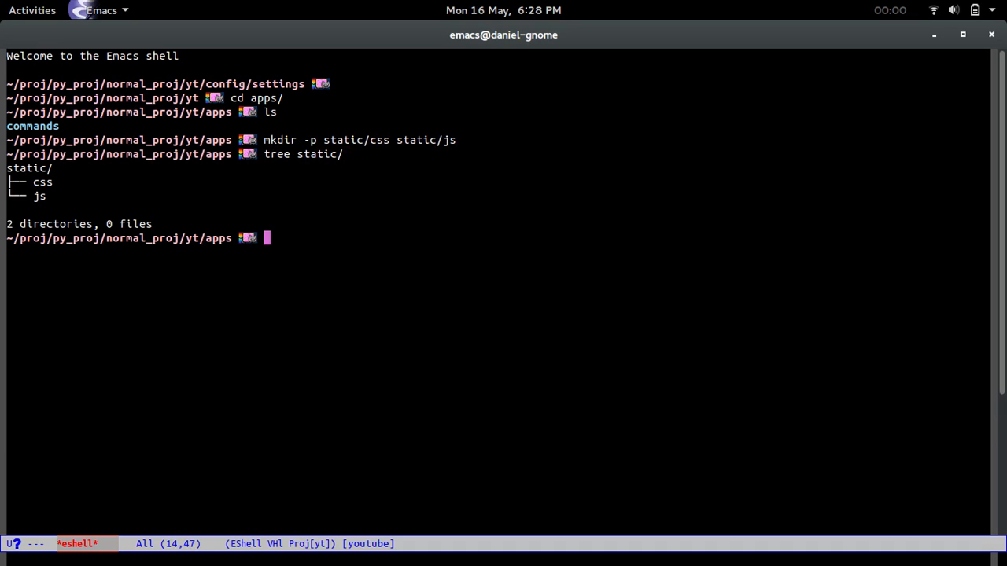
type("mkdir templates")
left_click(503, 559)
type("base")
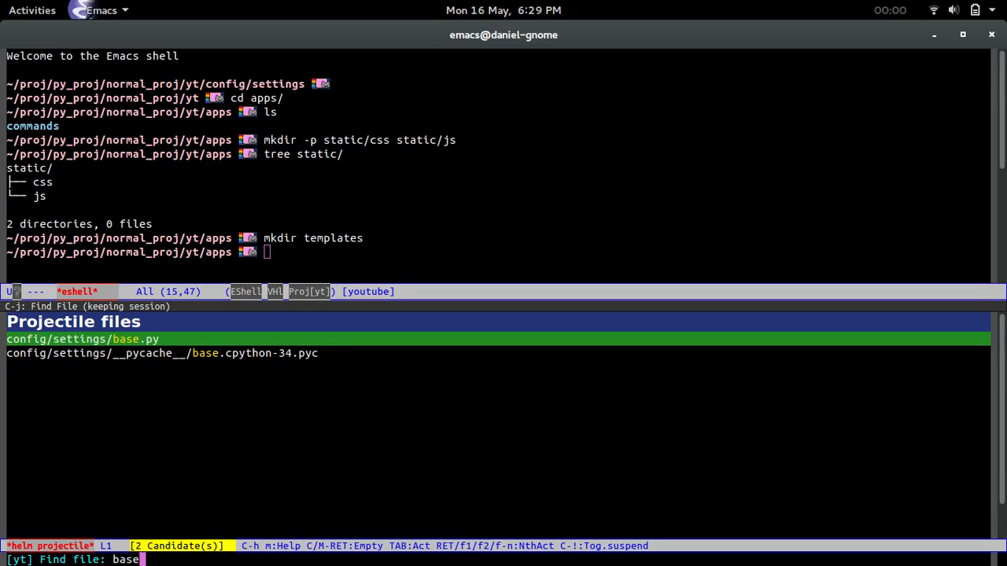
- Open base.py and set TEMPLATES DIRS to os.path.join(BASE_DIR, 'apps', 'templates')
type(".py")
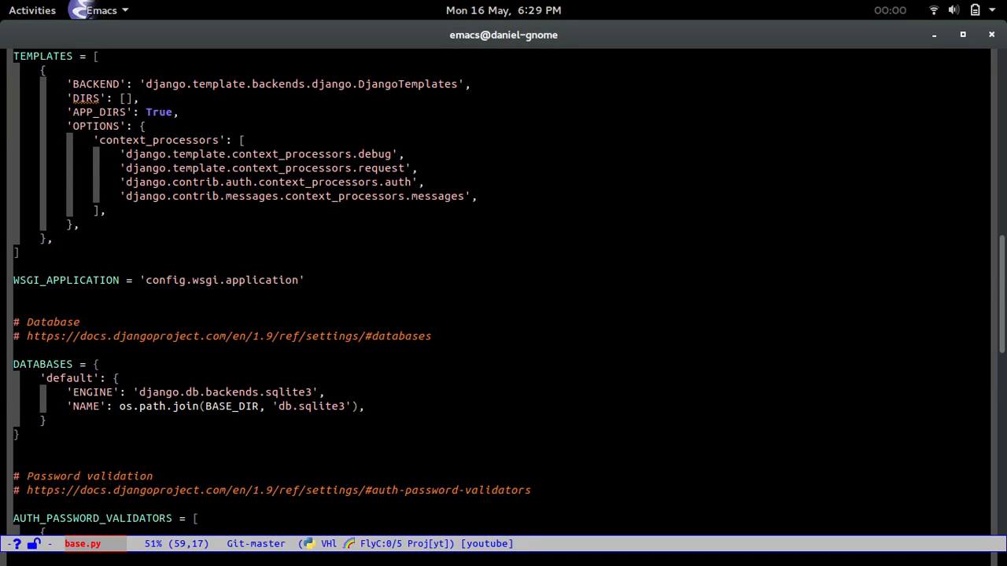
type("os.path.join(BASE_DIR, 'apps', '")
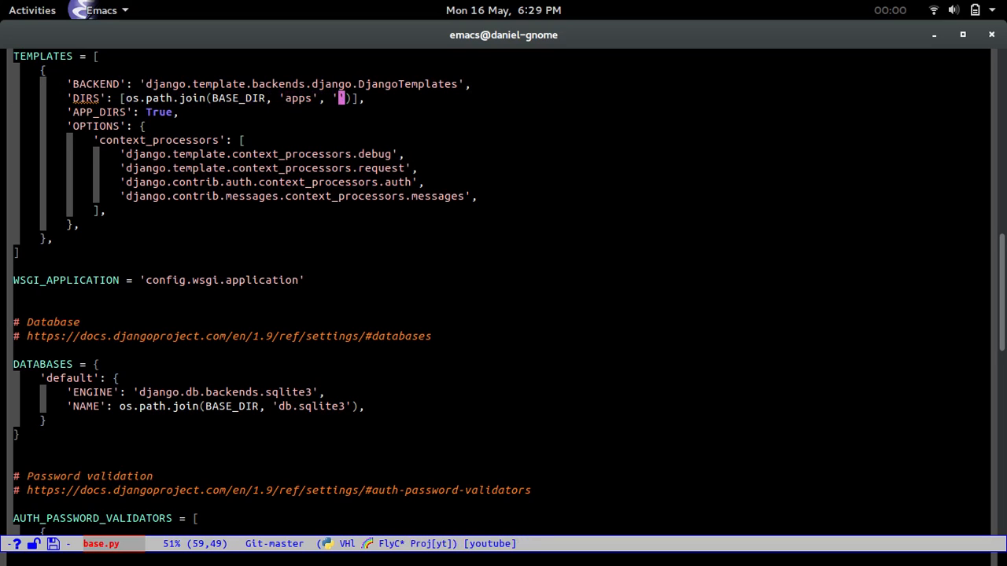
type("stat")
type("templates")
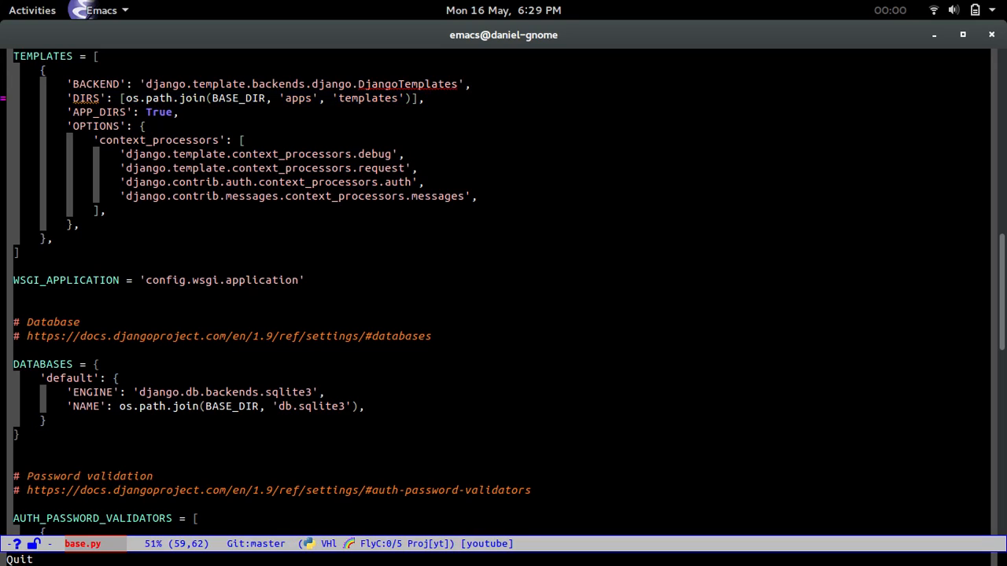
left_click(126, 98)
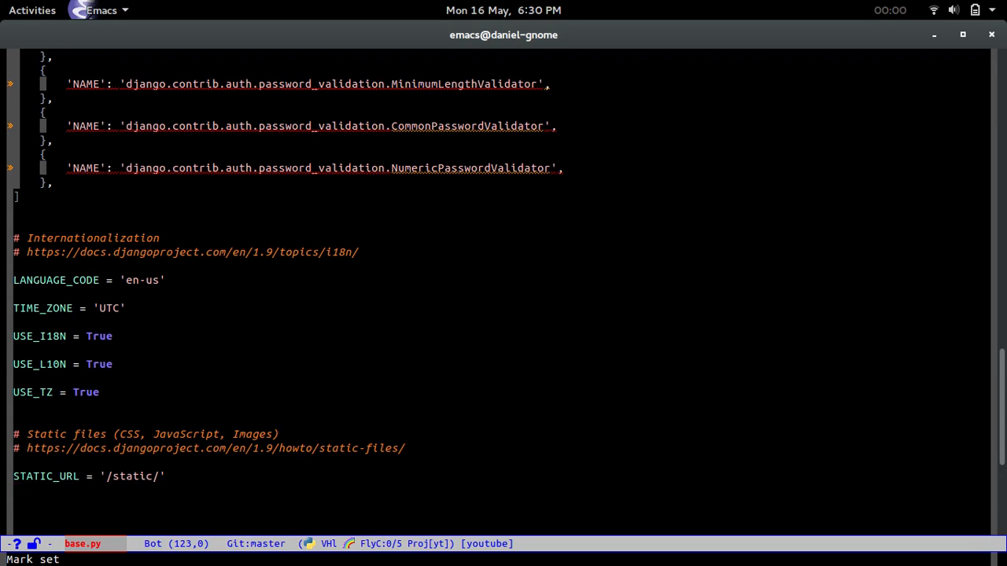
- Add STATICFILES_DIRS = [os.path.join(BASE_DIR, 'apps', 'static')] to base.py and return to eshell
type("STATIC")
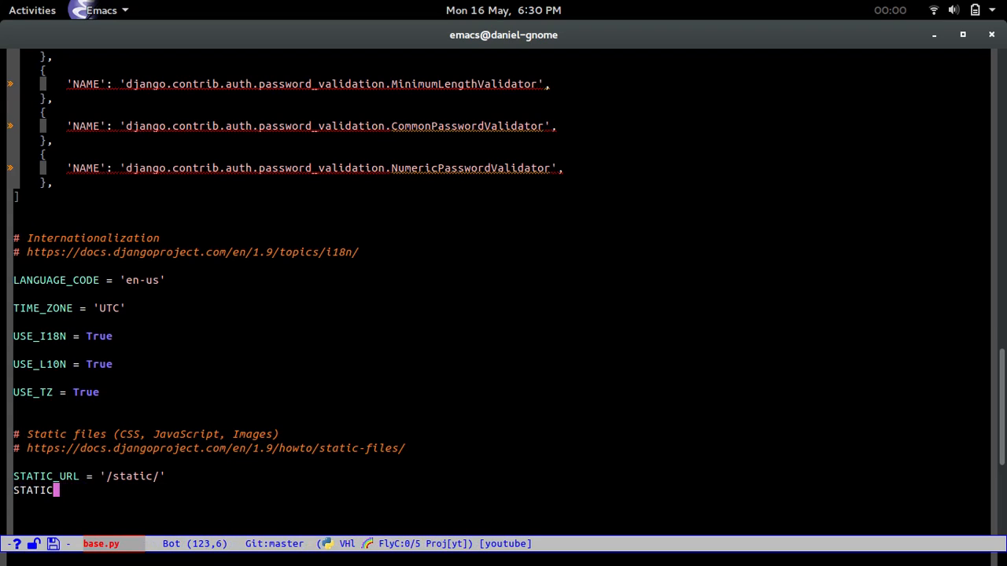
type("FIE")
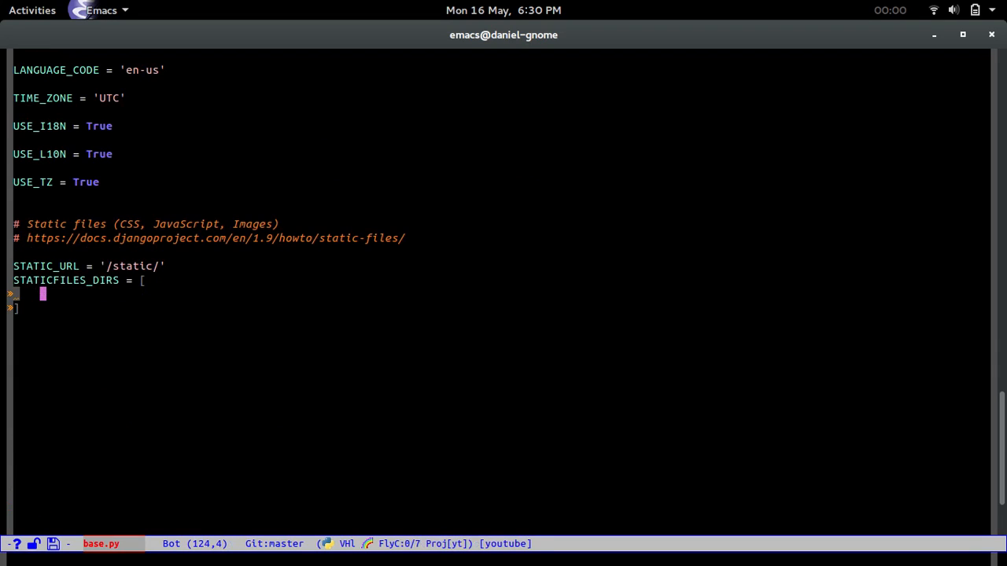
type("os.p")
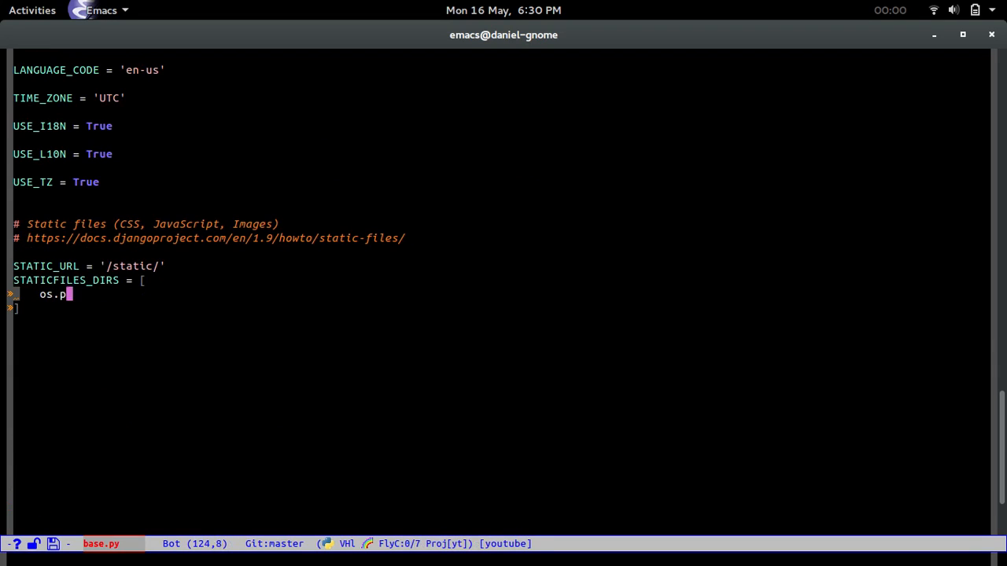
type("ath.join()")
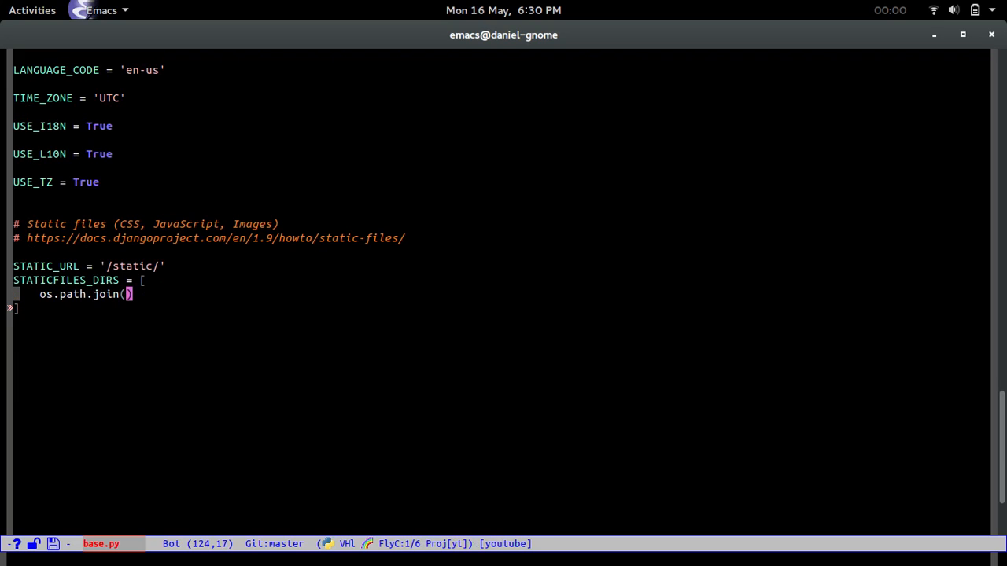
type("BASE_DIR, '")
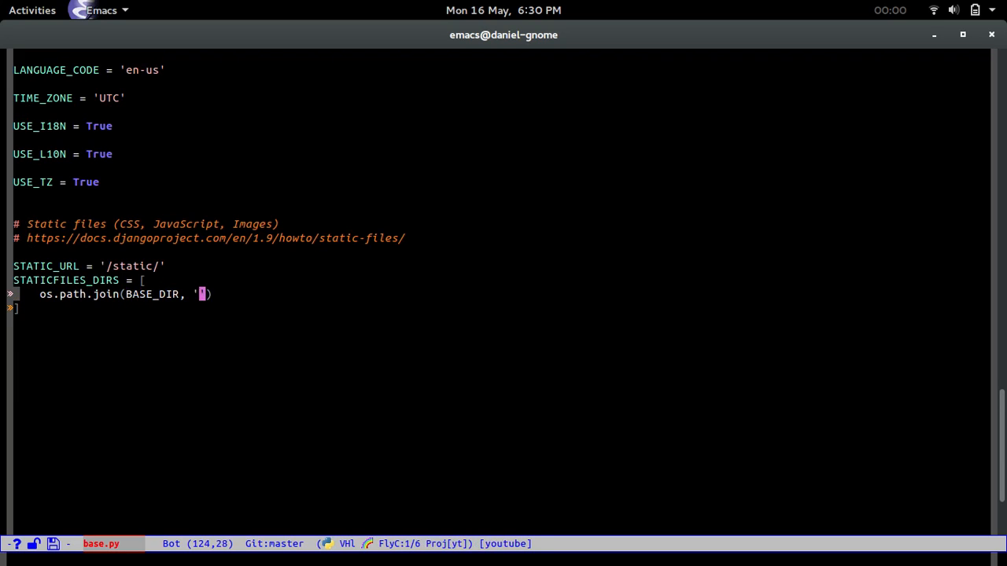
type("'apps', 'str")
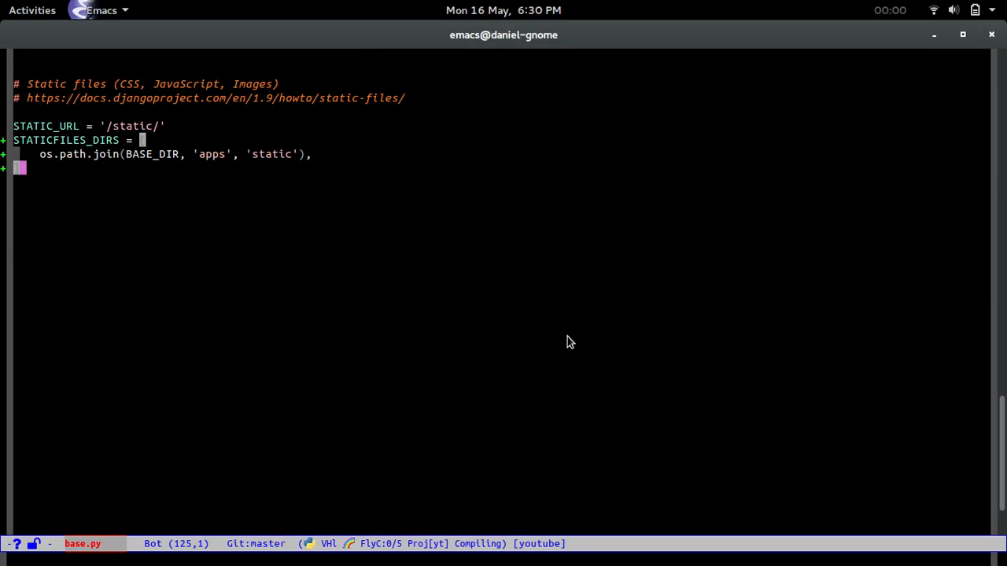
type("sh")
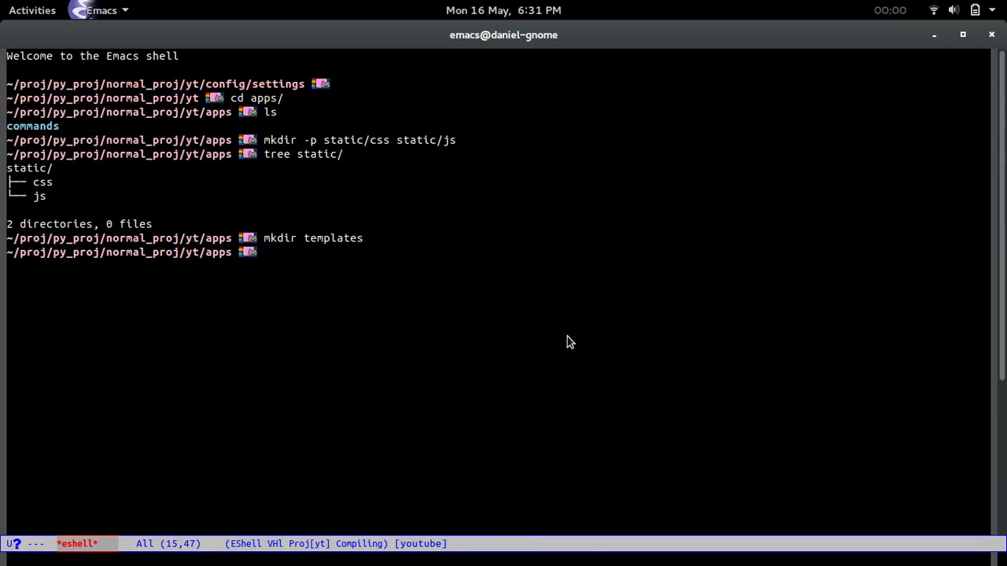
- Touch an empty serializers.py in apps/commands, then search project files for 'serializers'
type("cd commands/")
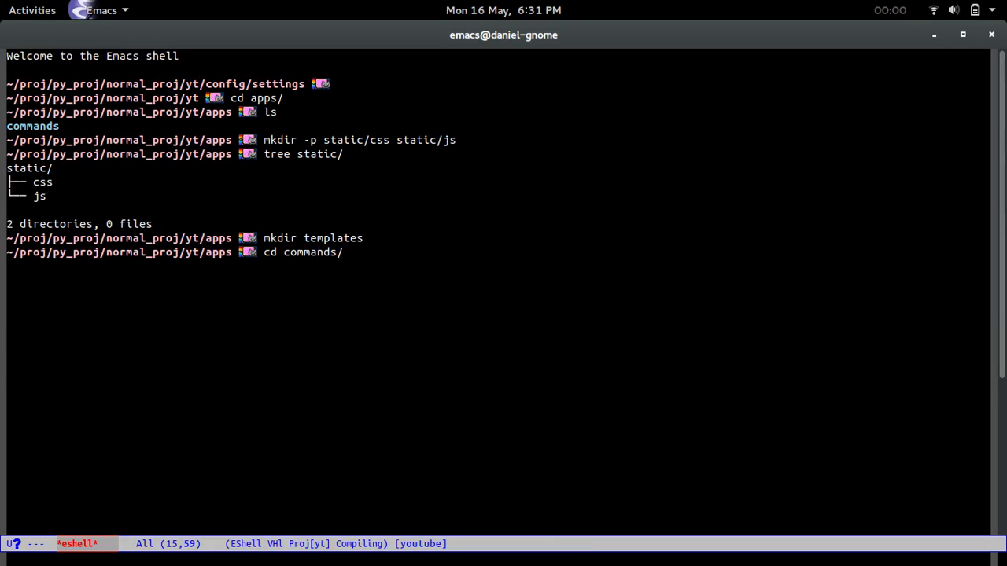
type("ls")
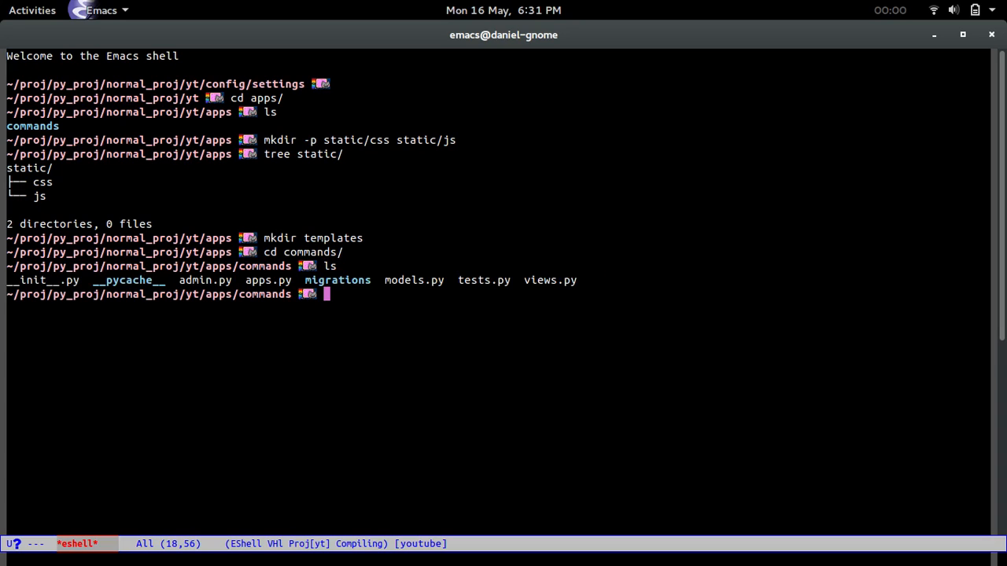
type("touch")
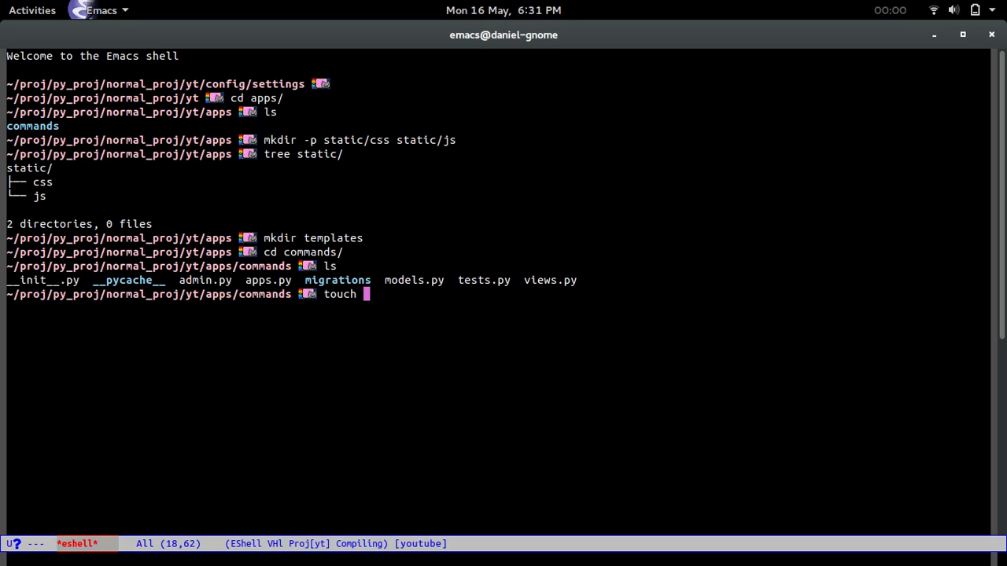
type("seriz")
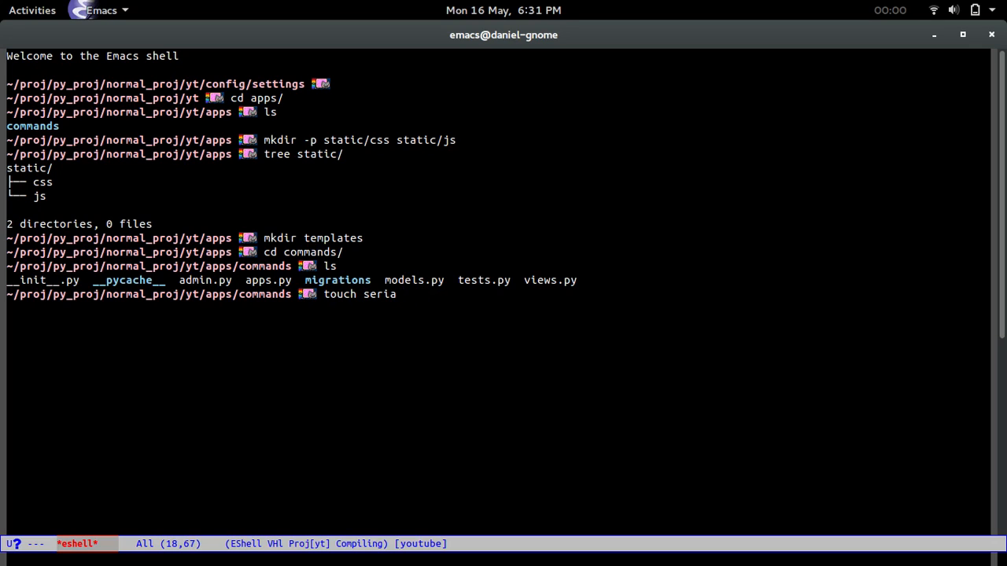
type("lizers.py")
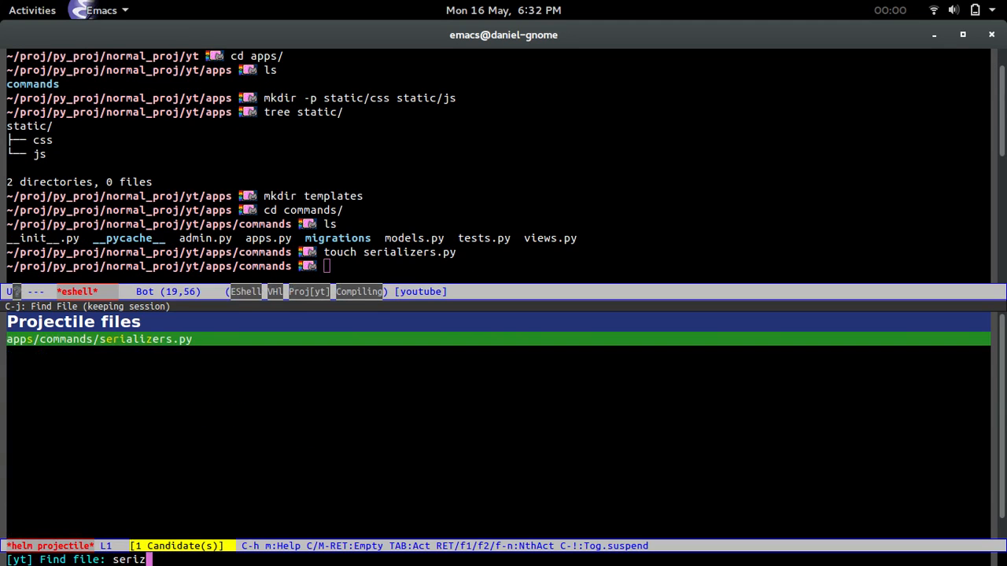
- Open serializers.py, import serializers from rest_framework and Command from .models, and save
key("Return")
type("from res")
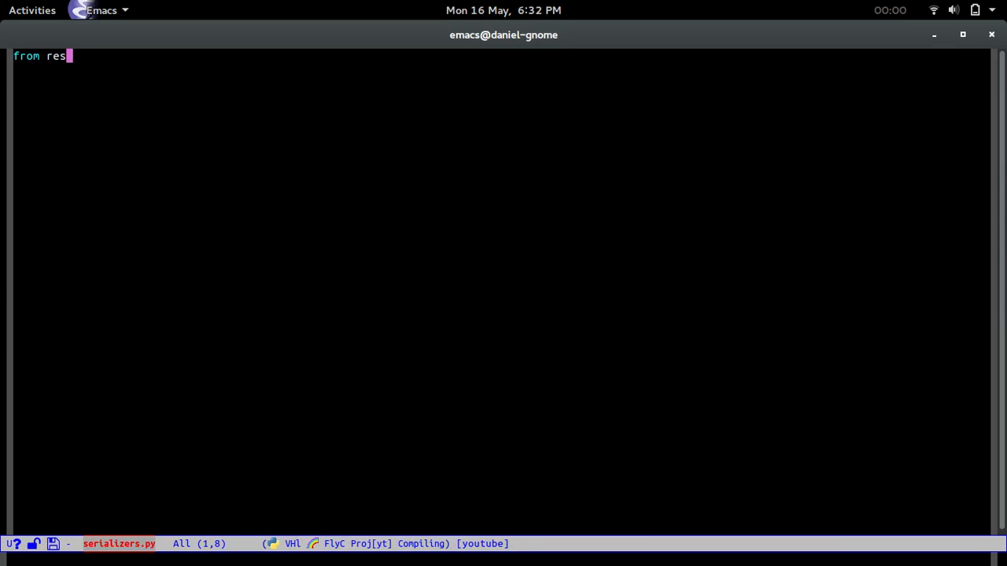
type("t")
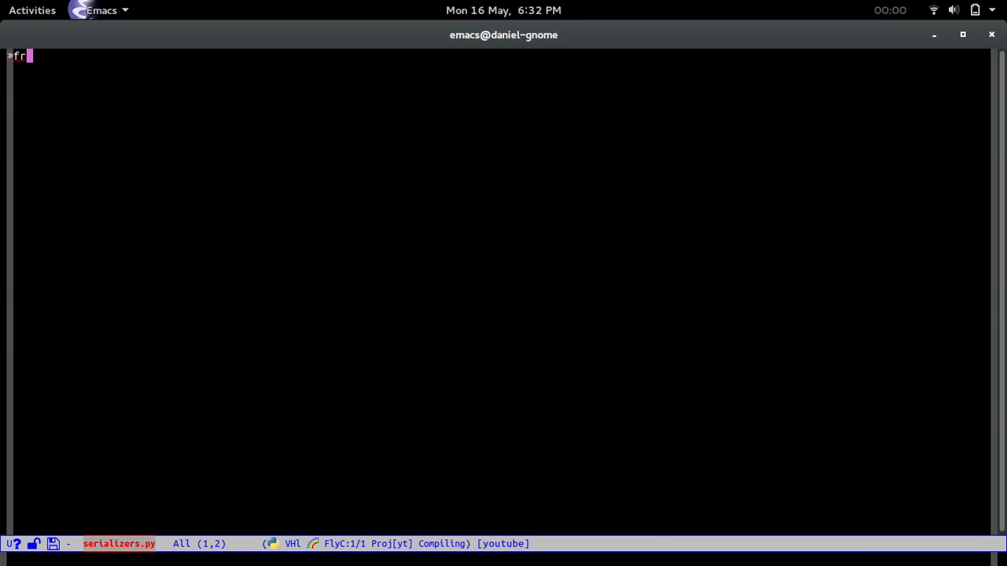
type("om rest_framework im")
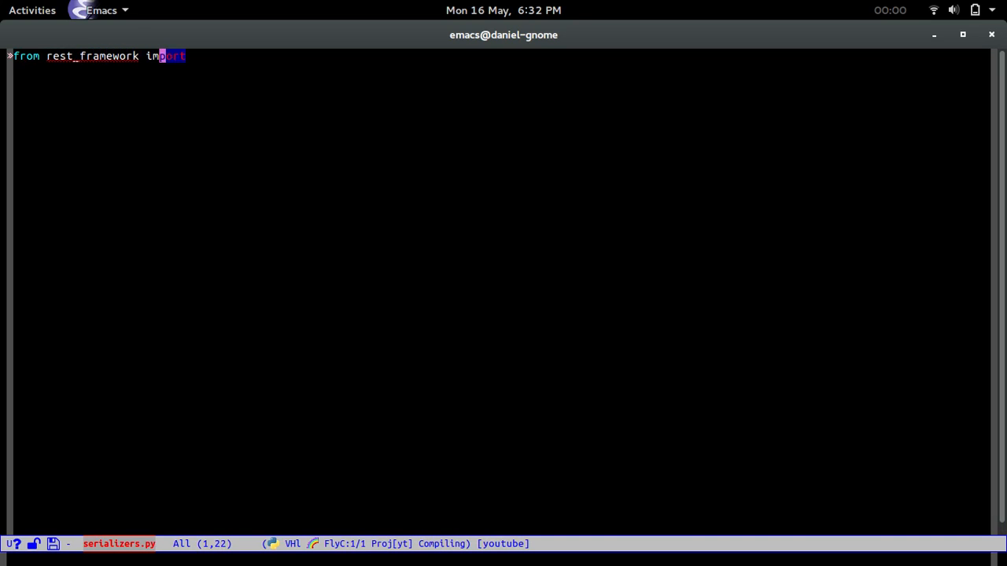
type("seri")
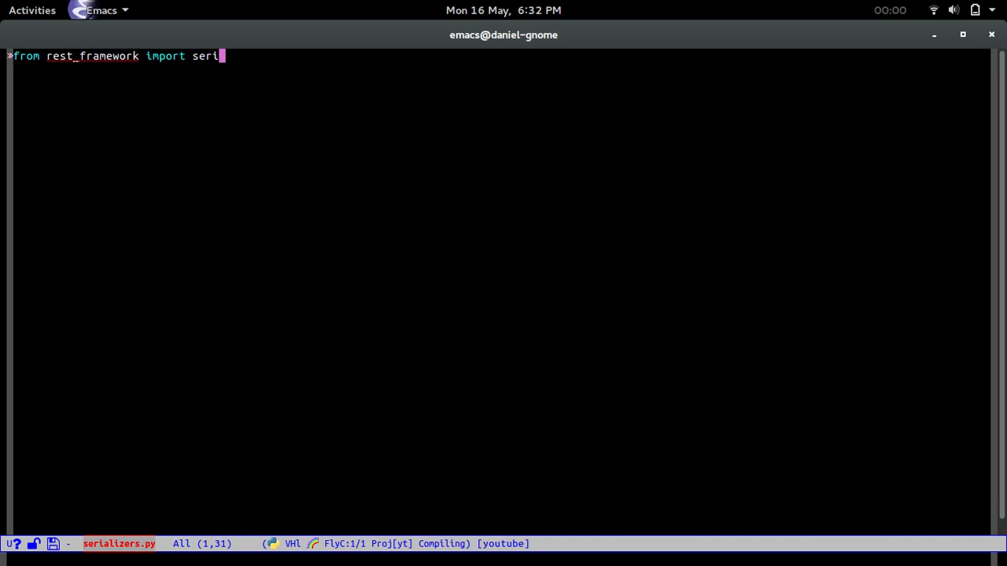
type("alizers.x")
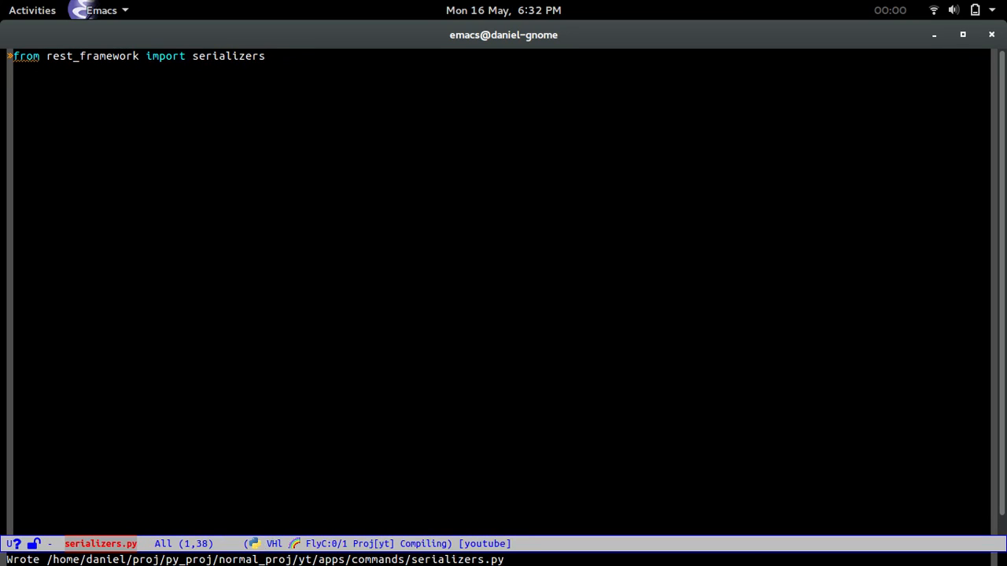
key("Return")
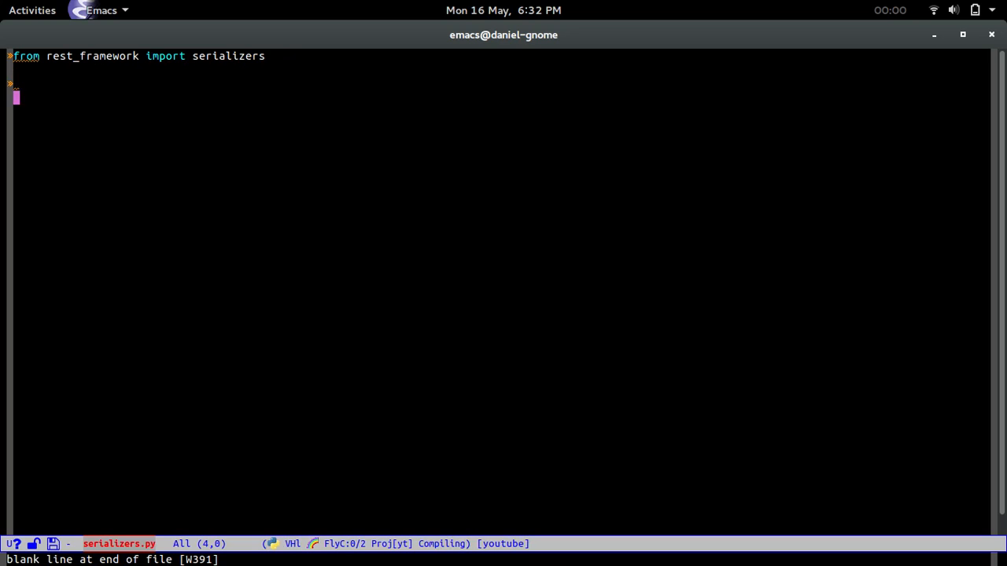
type("from .md")
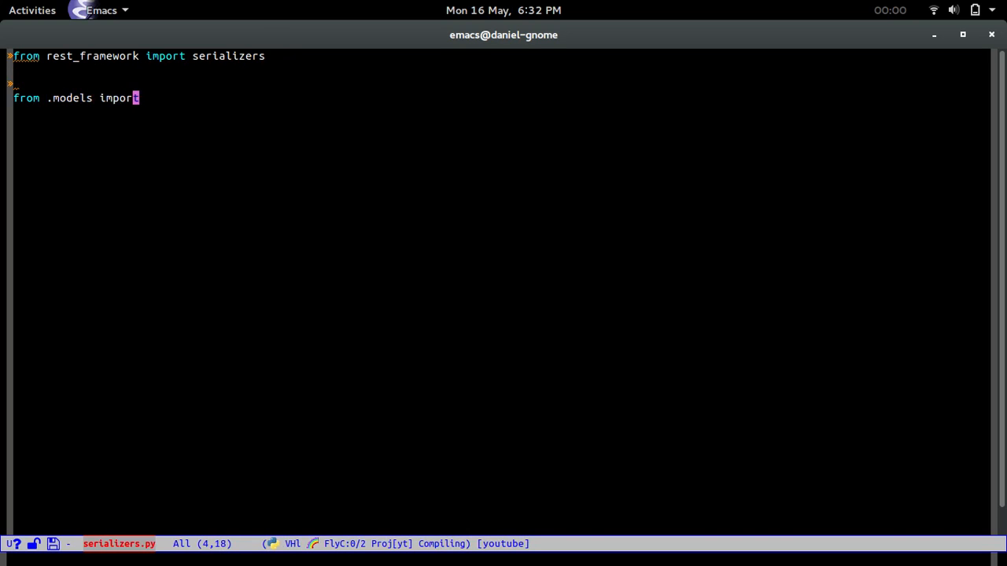
type("Command")
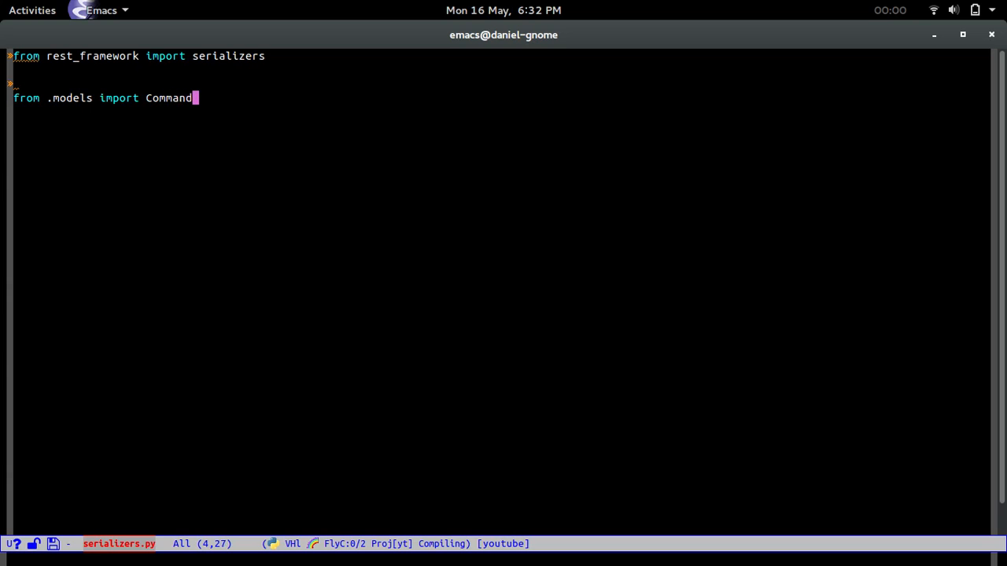
key("ctrl+x ctrl+s")
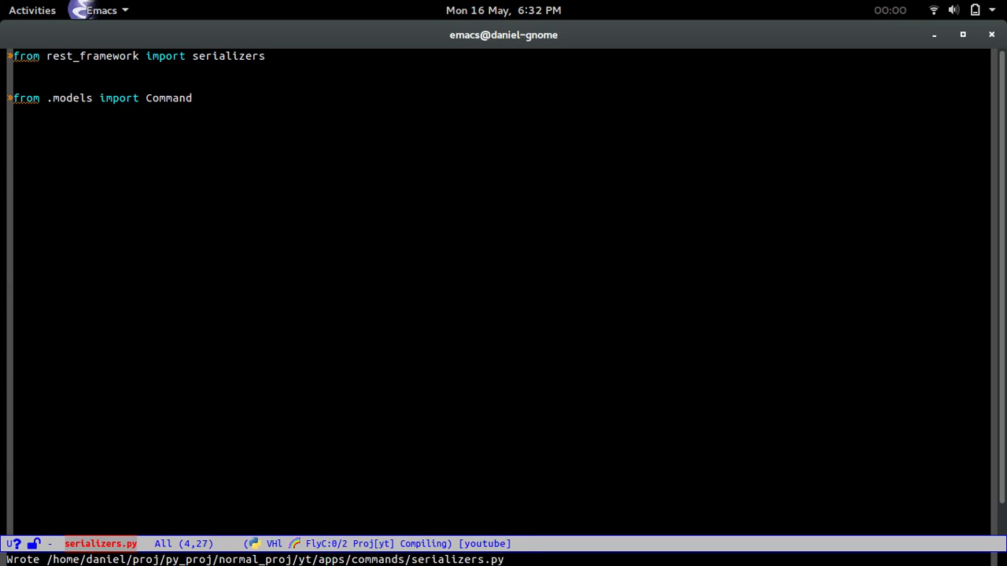
- Declare class CommandSerializer(serializers.ModelSerializer)
key("return")
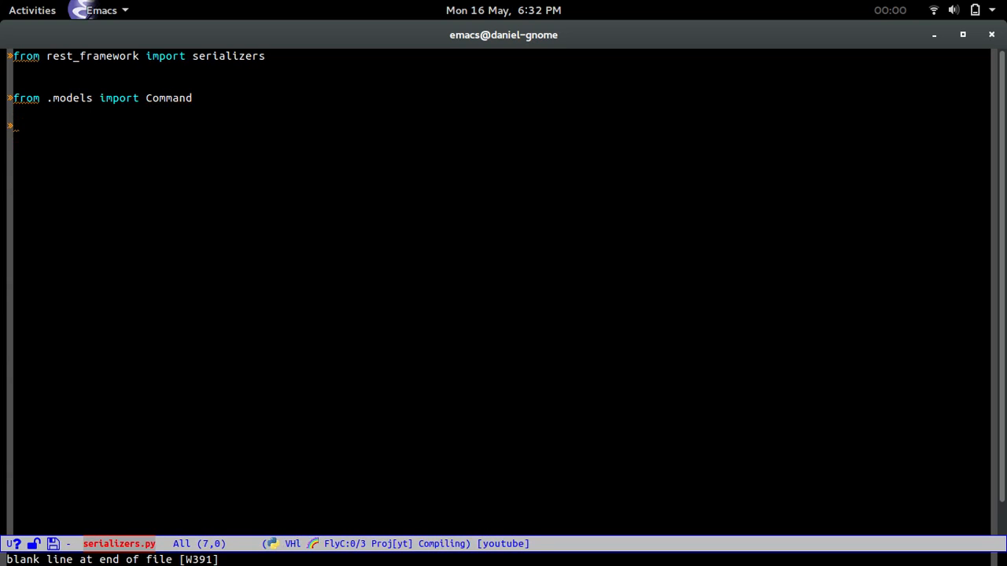
type("class")
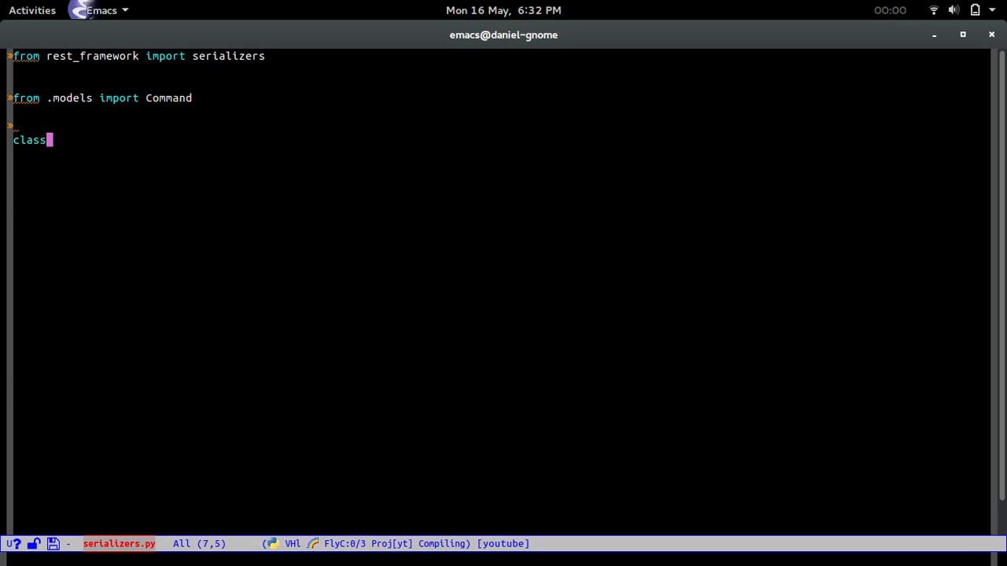
type("Command")
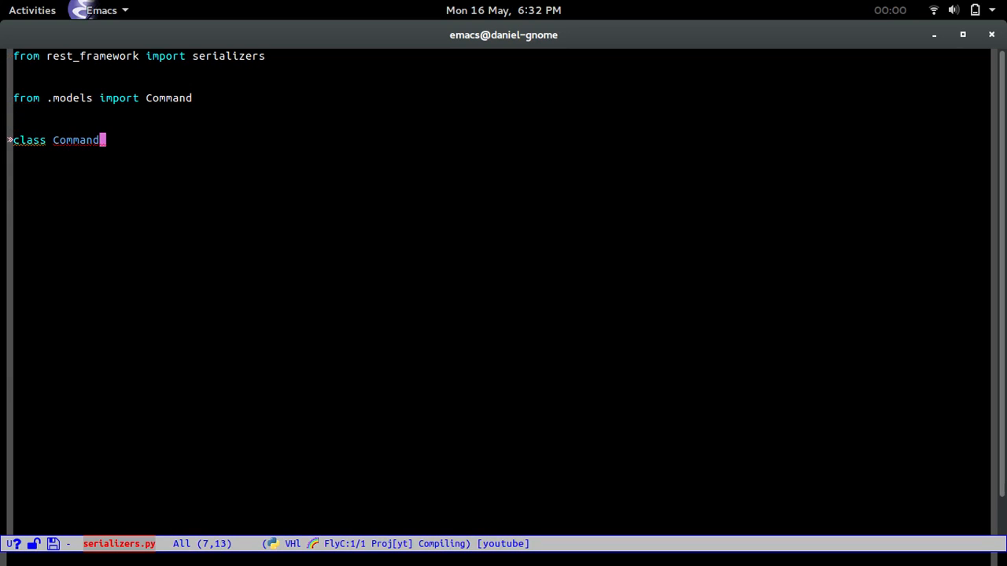
type("Serial")
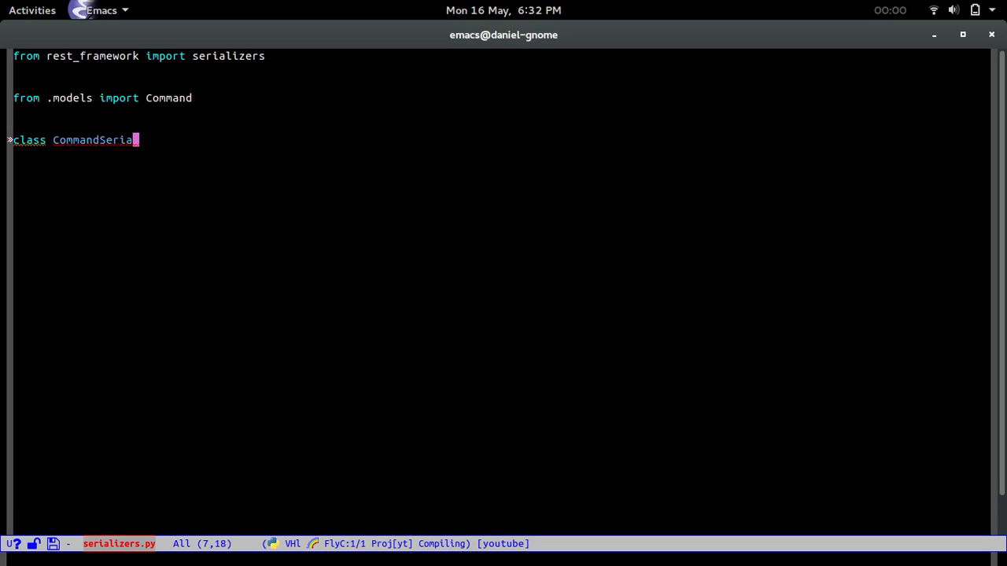
type("izer()")
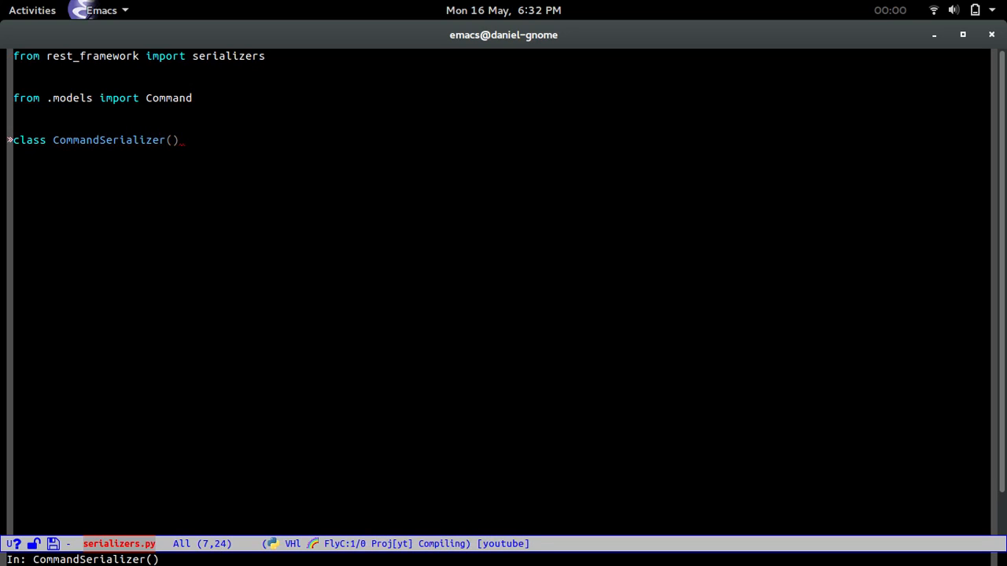
type("serializers.Mo")
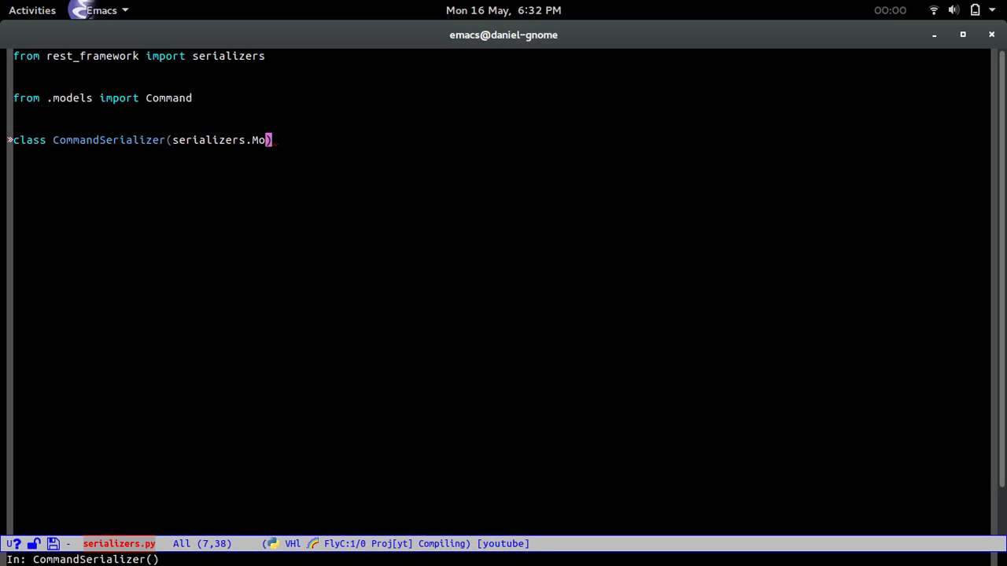
type("del")
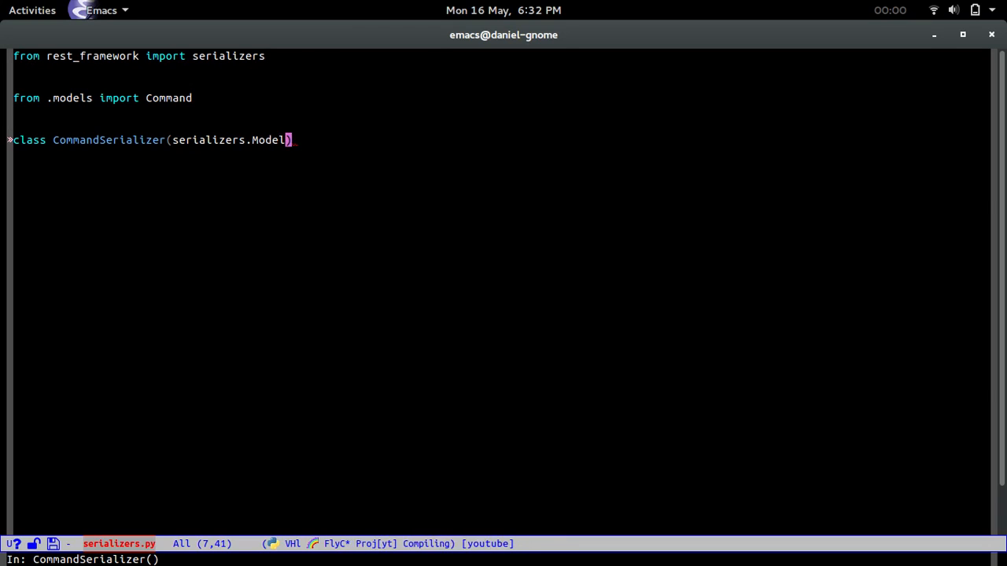
type("Seri")
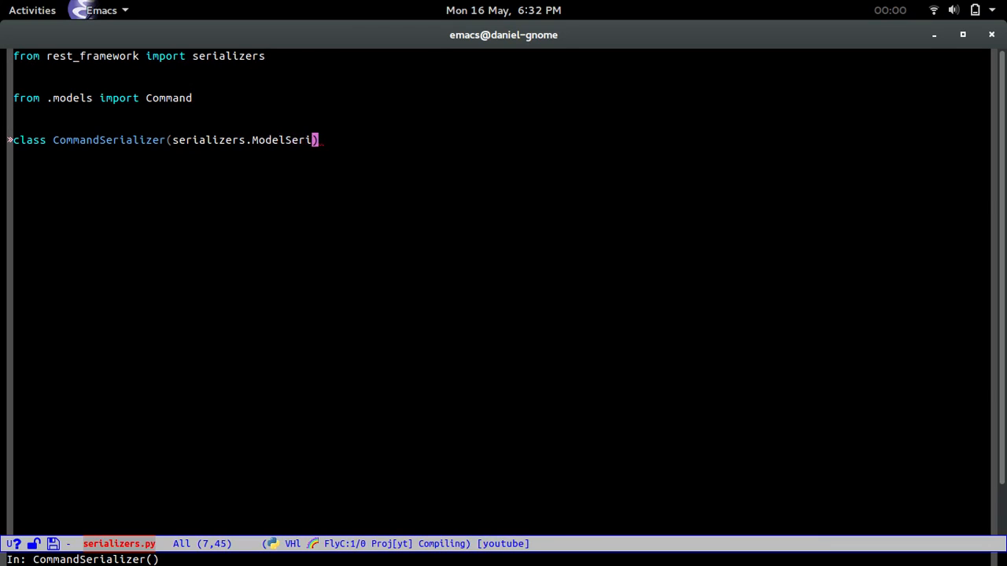
type("alizer")
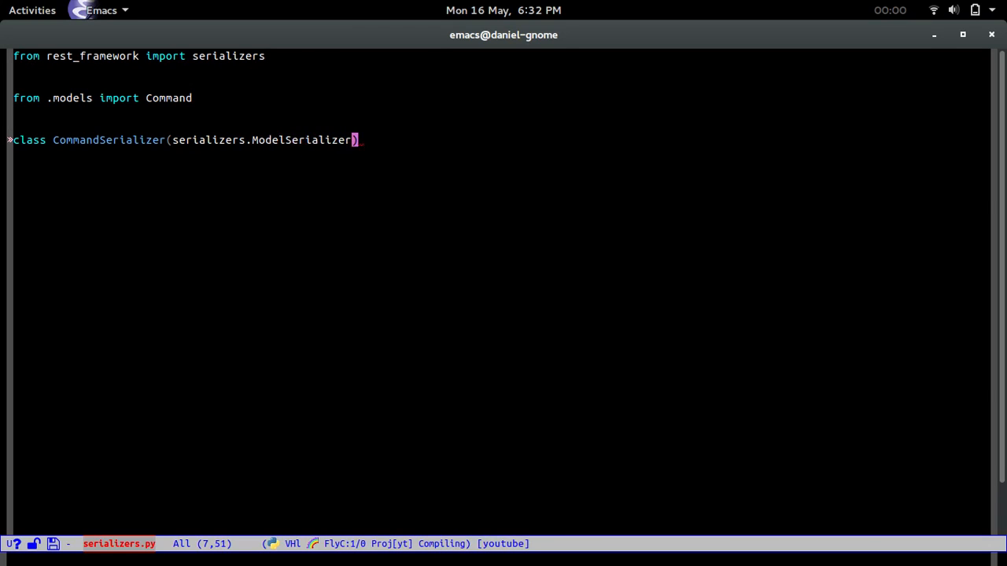
type(":")
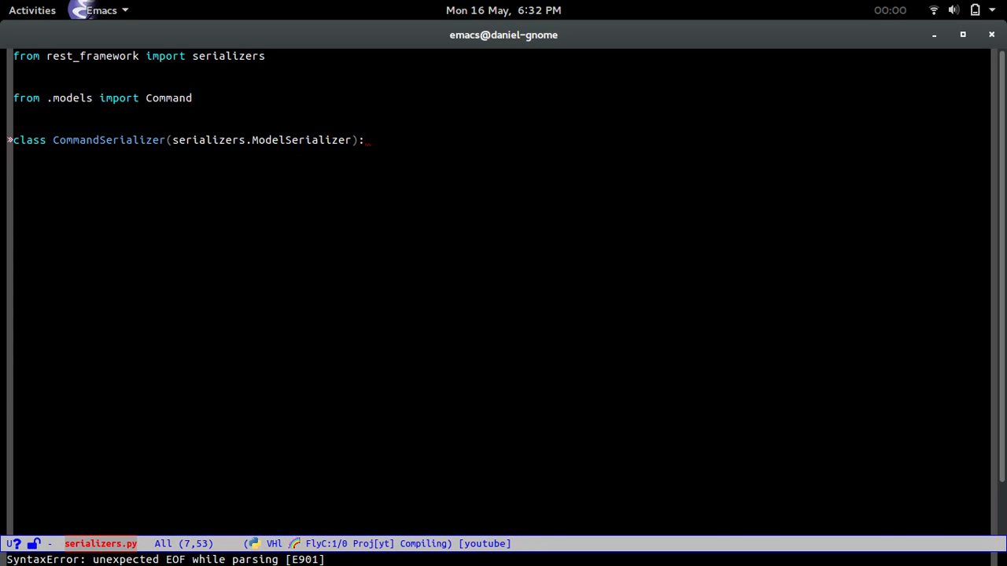
- Add a Meta class with model = Command and fields = '__all__'
key("Return")
type("class M")
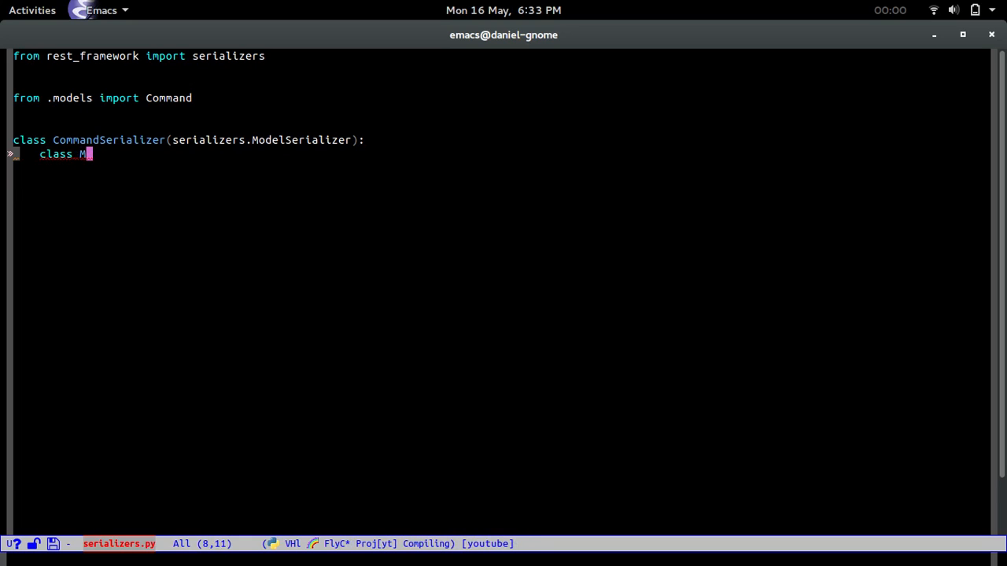
type("eta:")
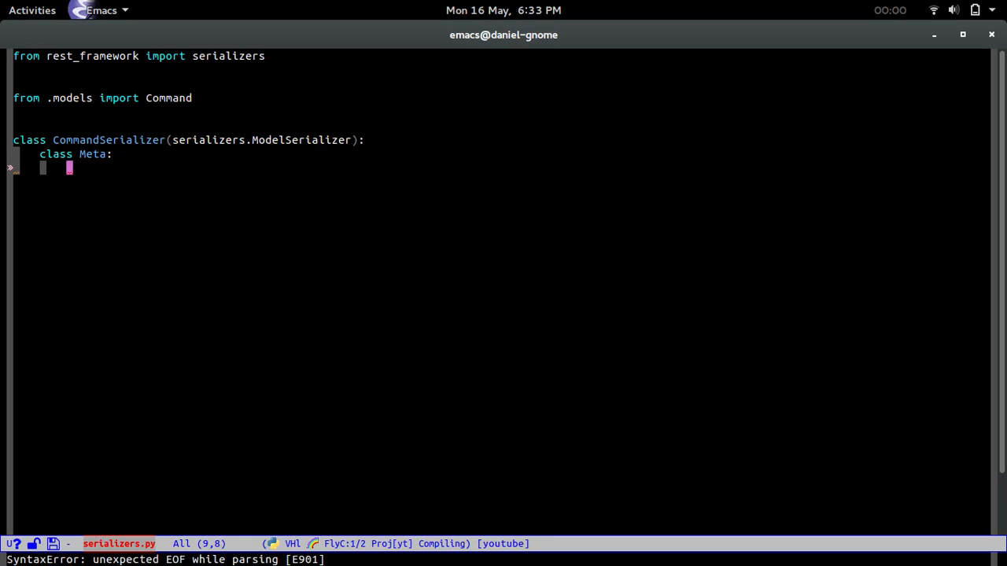
type("model = Comman")
type("fiel")
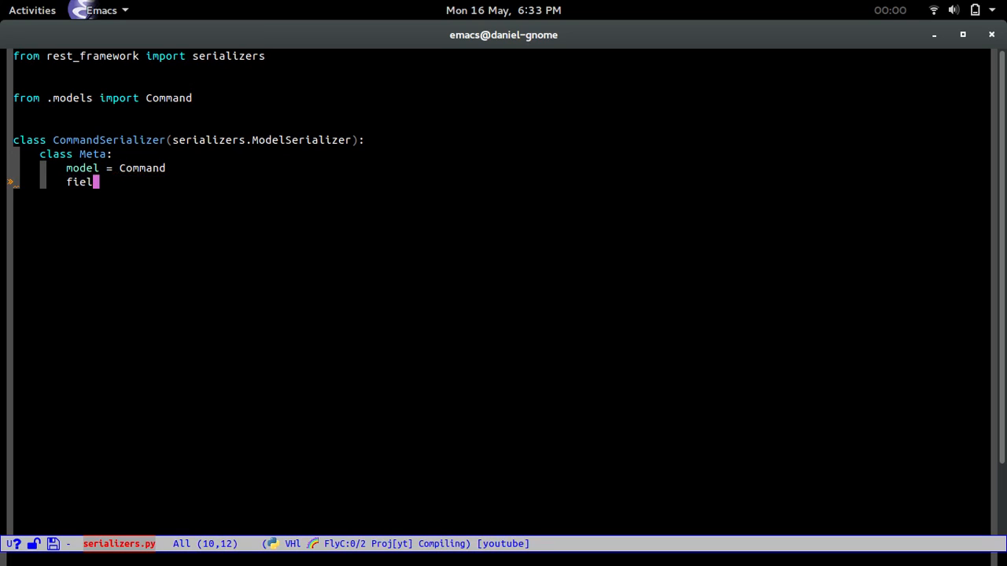
type("ds = '__all__")
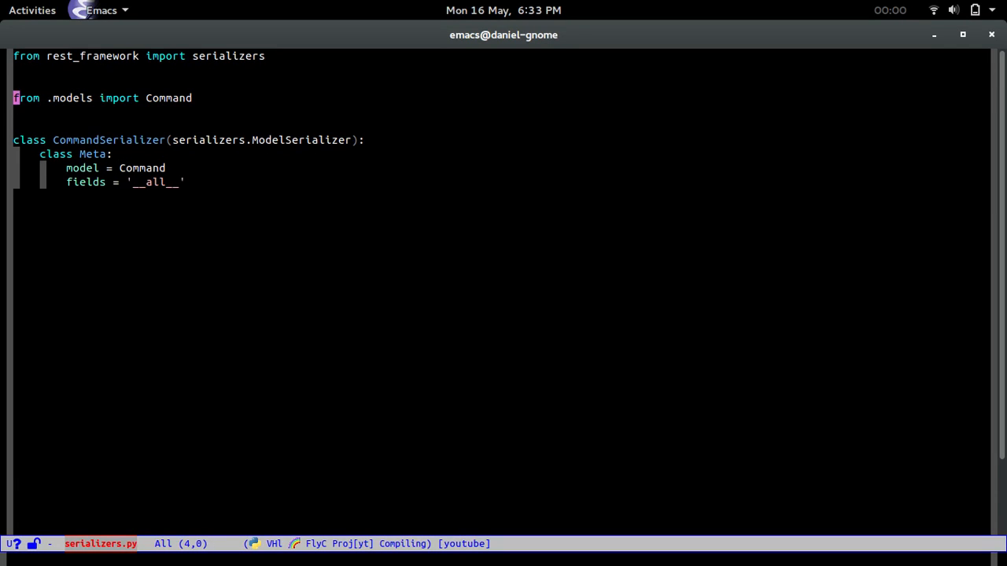
- Retype the line fields = '__all__' at the end of the Meta block
key("End")
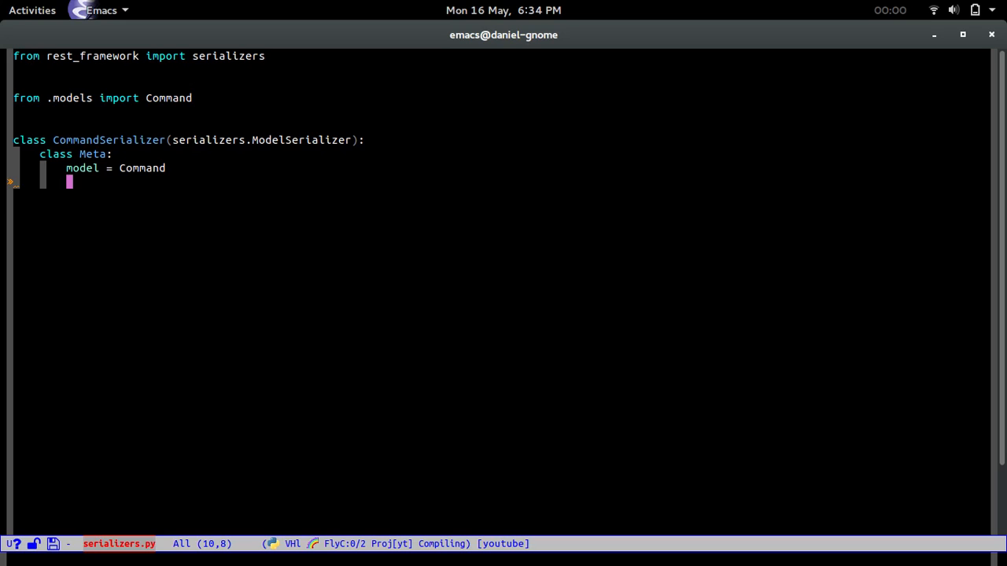
type("fields = '__all__'")
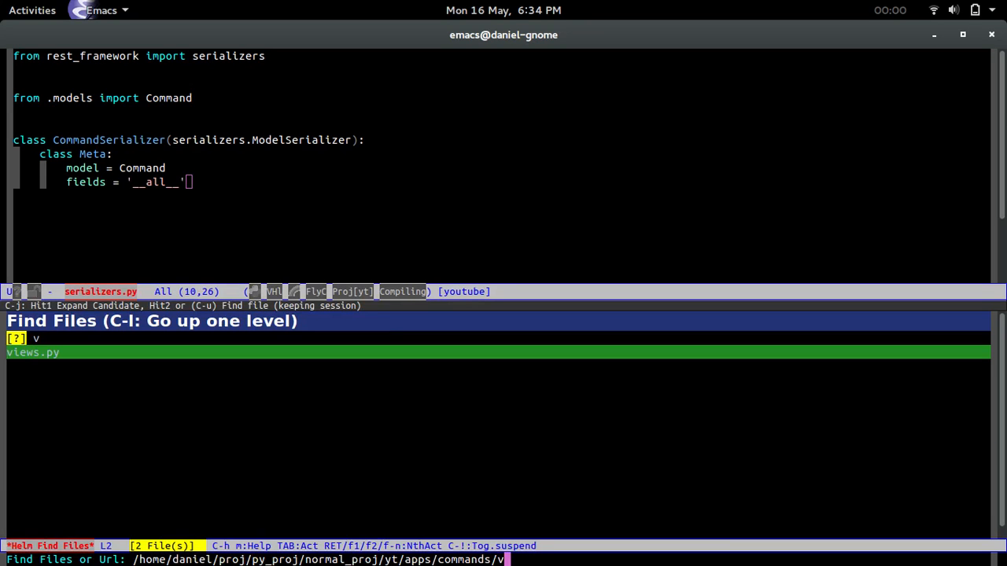
- Open views.py and import ModelViewSet, CommandSerializer from .serializers, and Command from .models
key("Return")
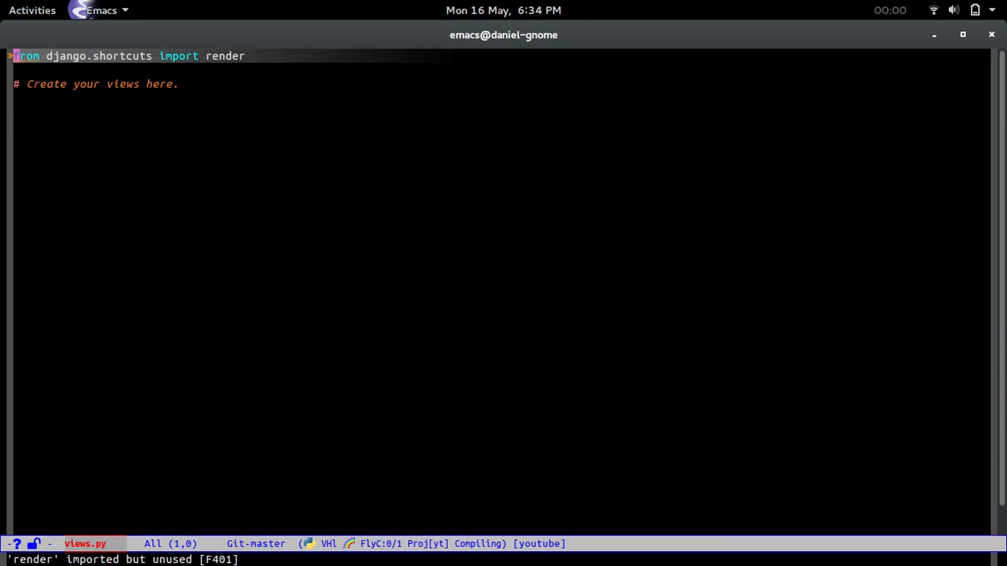
key("C-x C-p")
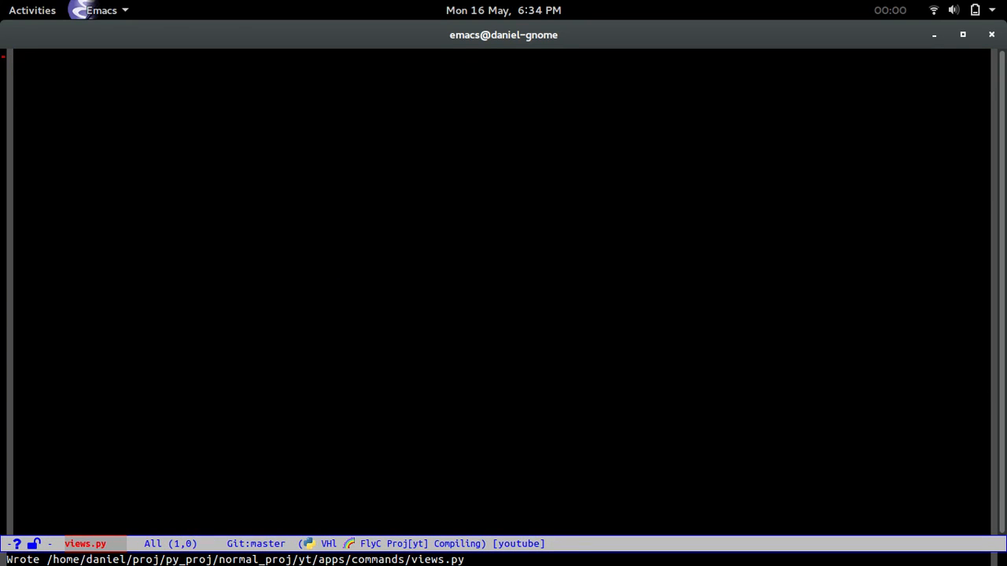
type("from rest_framework")
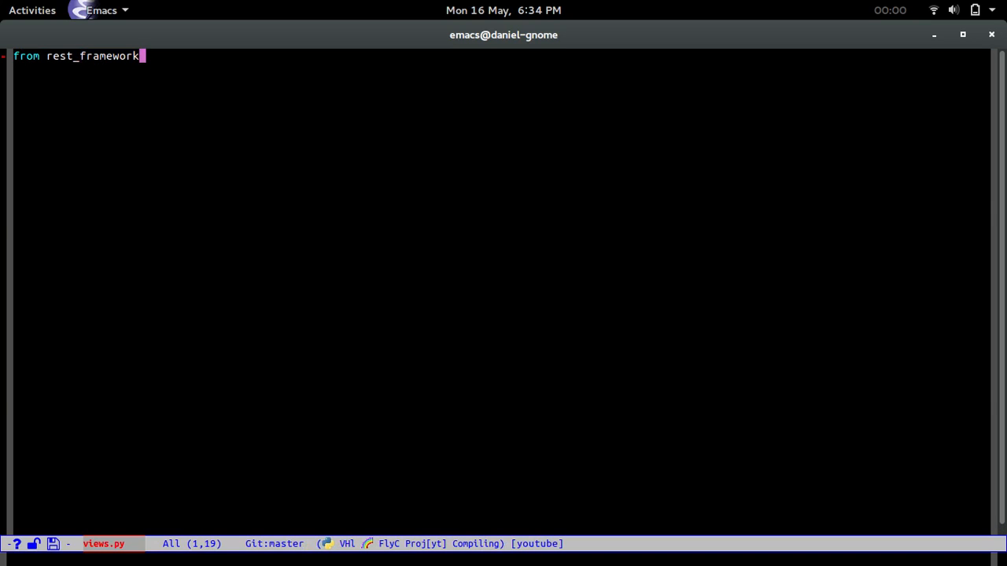
type(".viewsets import")
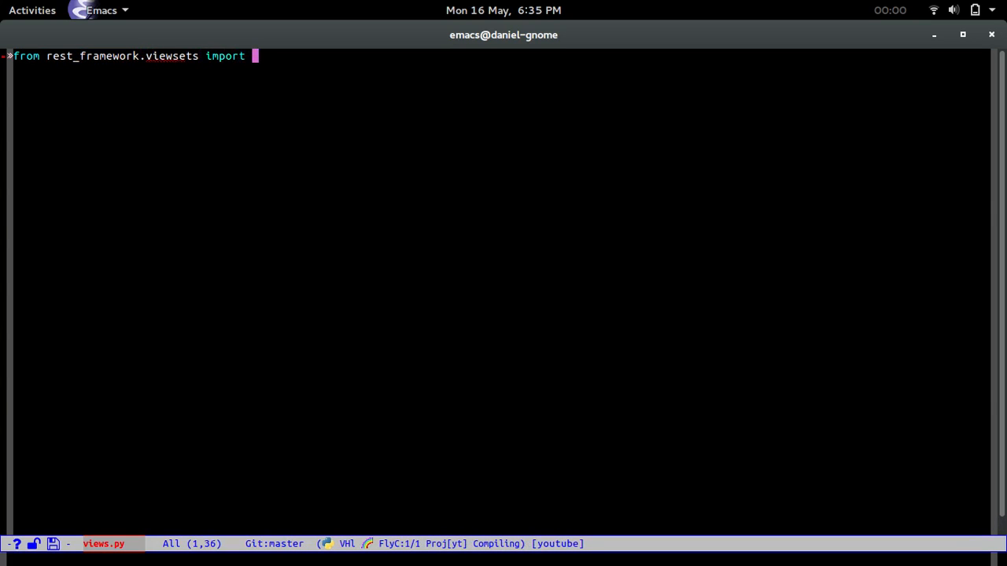
type("ModellV")
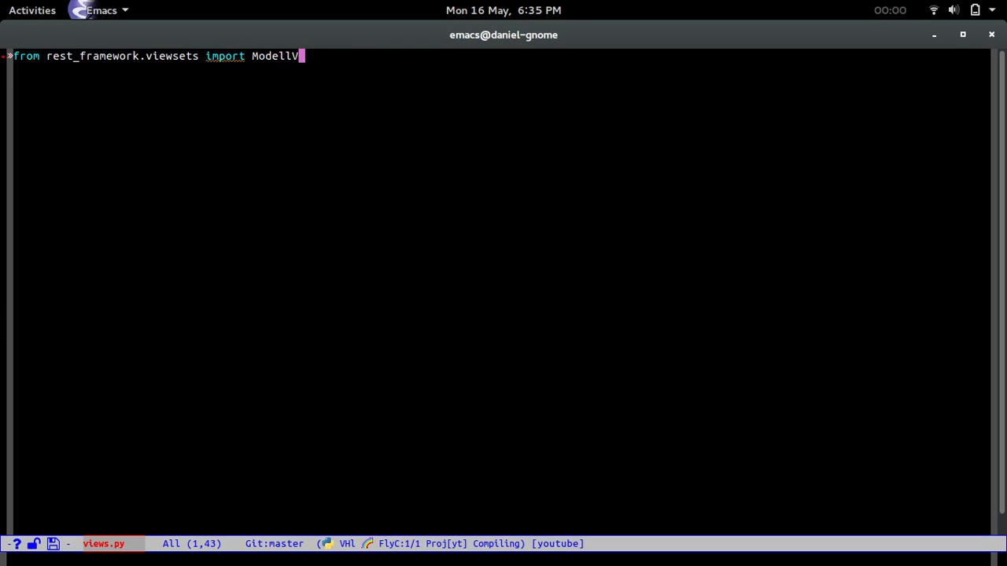
type("iew")
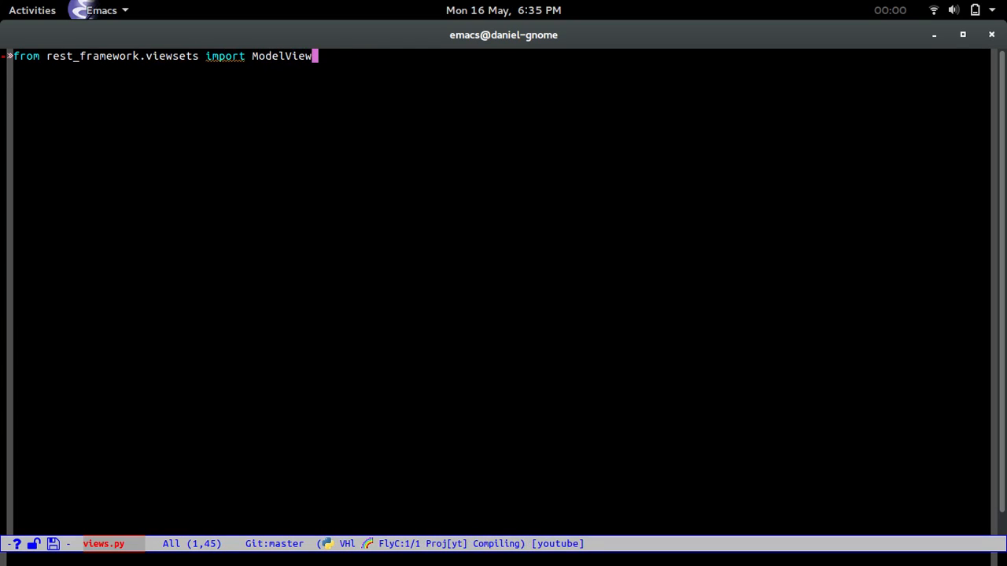
type("Set")
type("from .serializers")
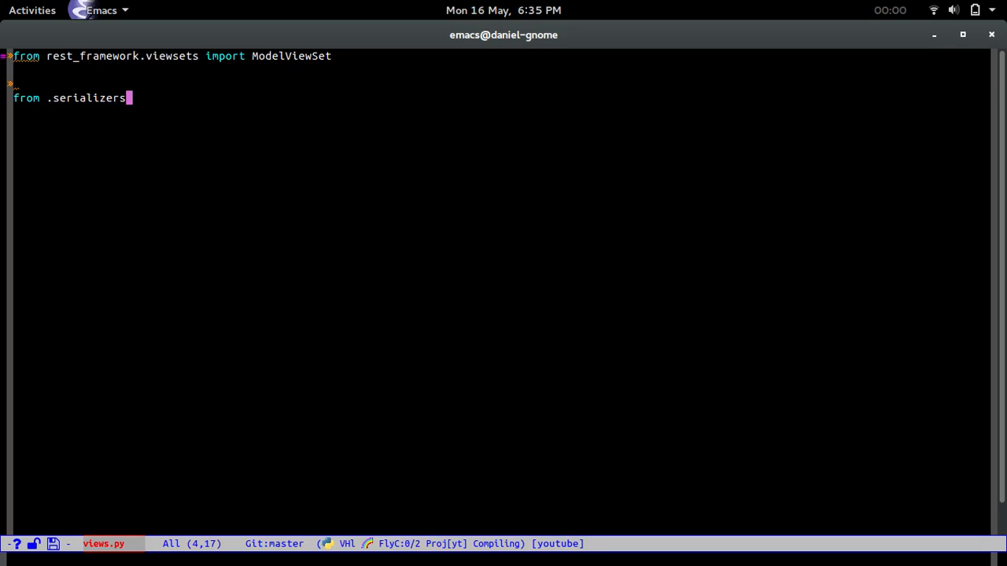
type("import CommandSerializer")
type("from .models")
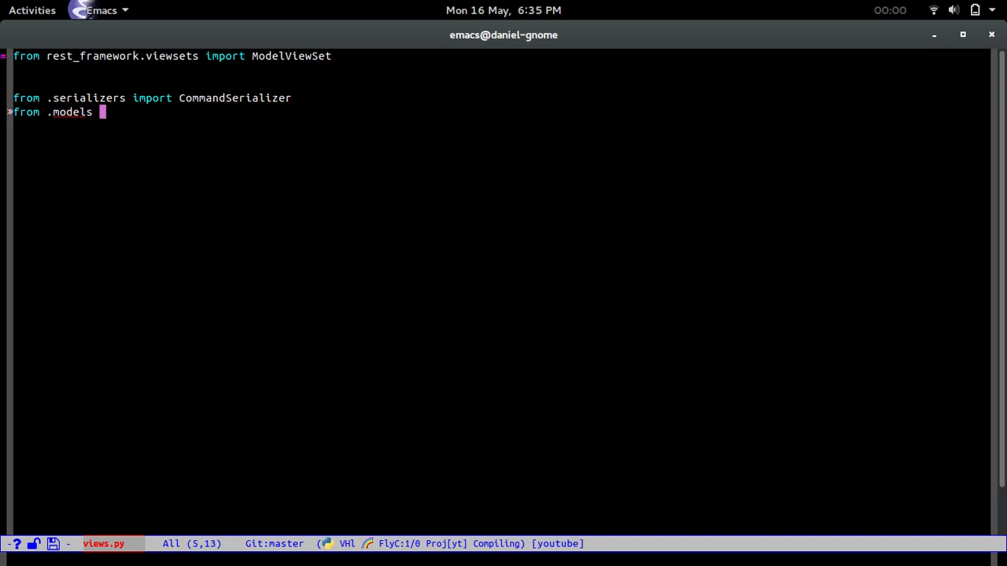
type("import Command")
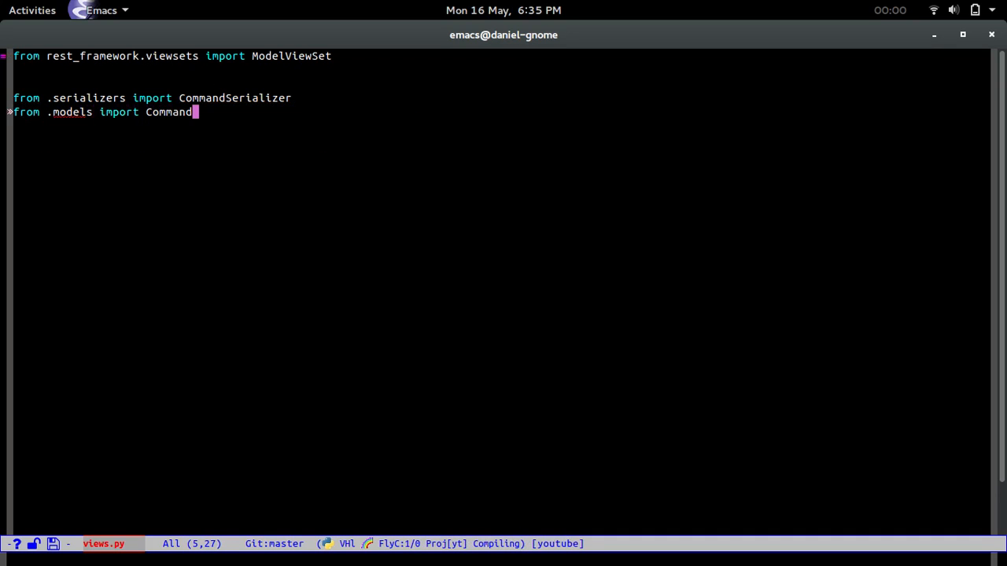
key("Return")
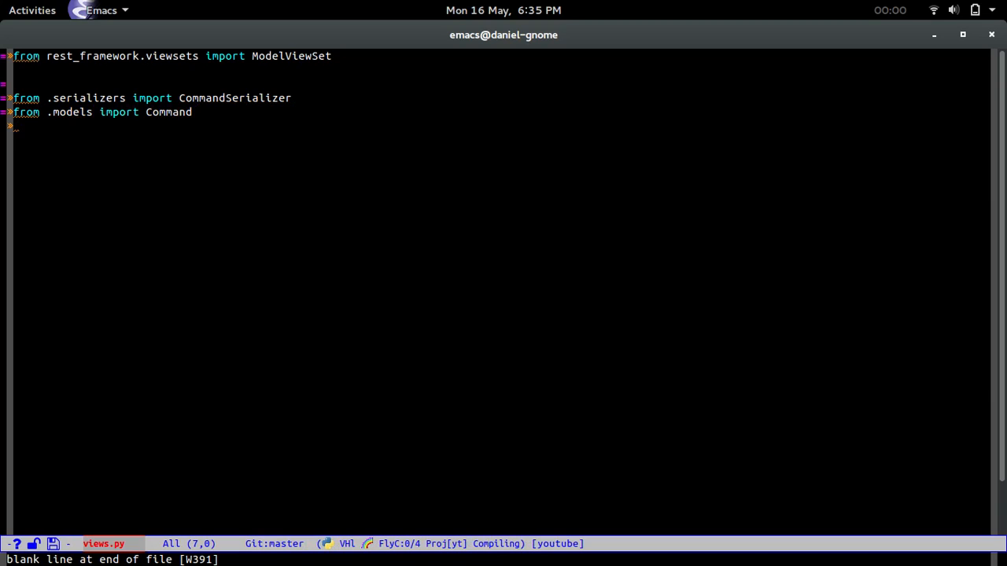
key("Return")
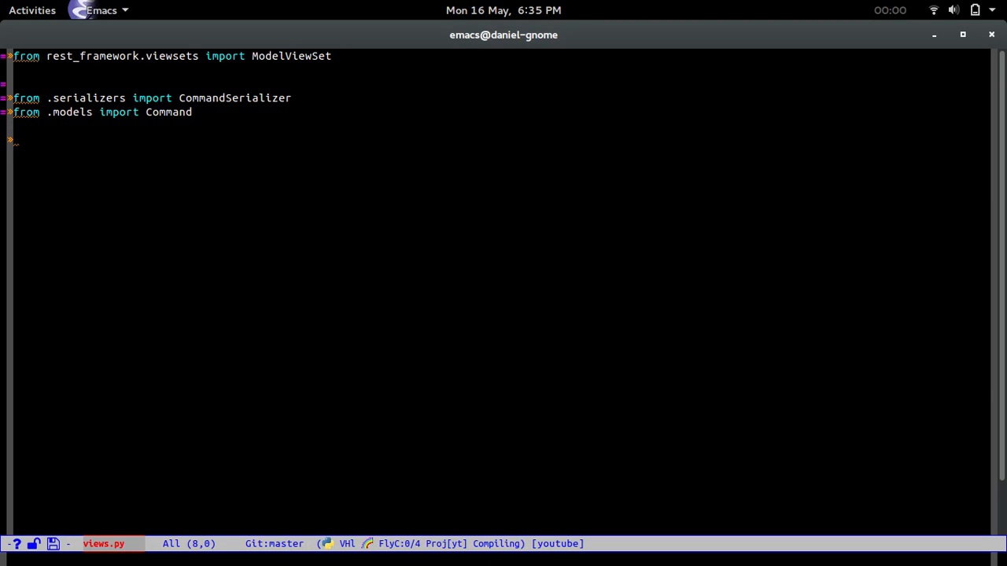
- Write class CommandViewSet(ModelViewSet) with serializer_class = CommandSerializer
type("class Command")
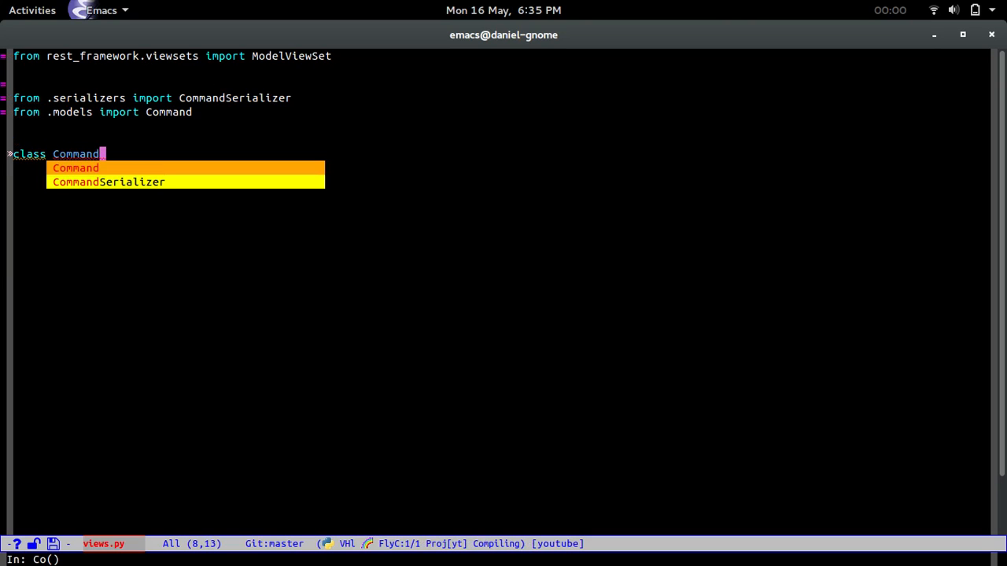
type("ViewSet")
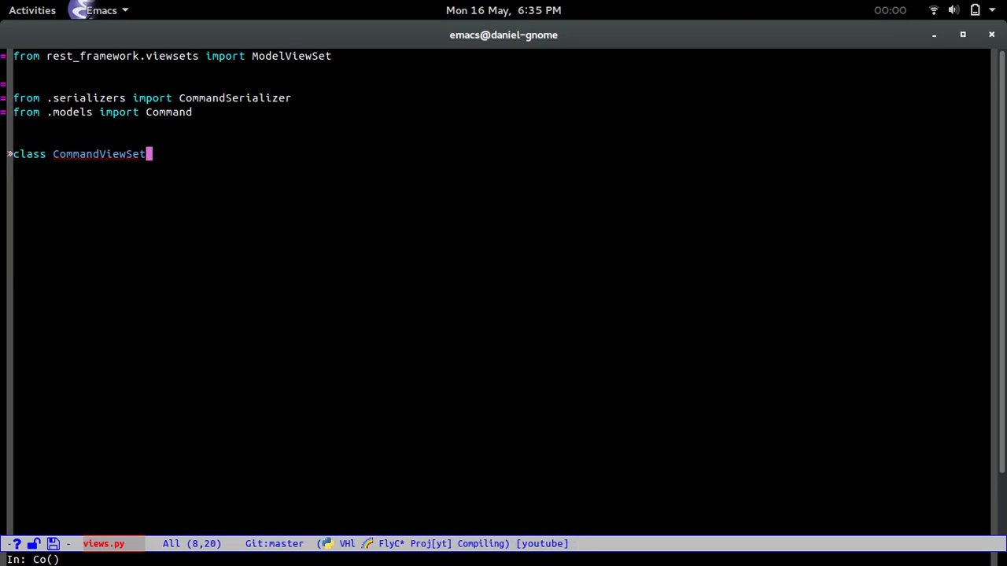
type("(ModelViewSet):")
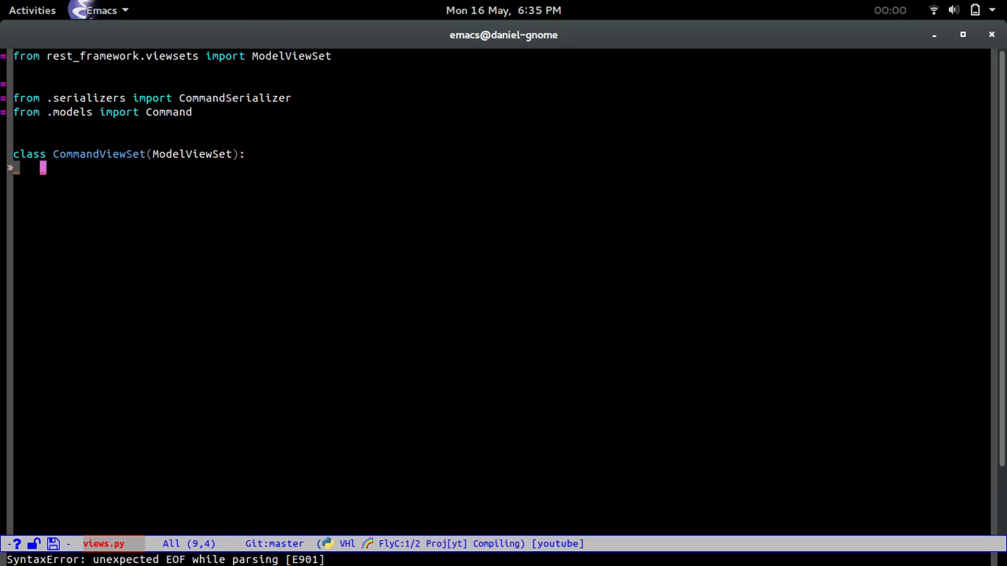
type("serializer")
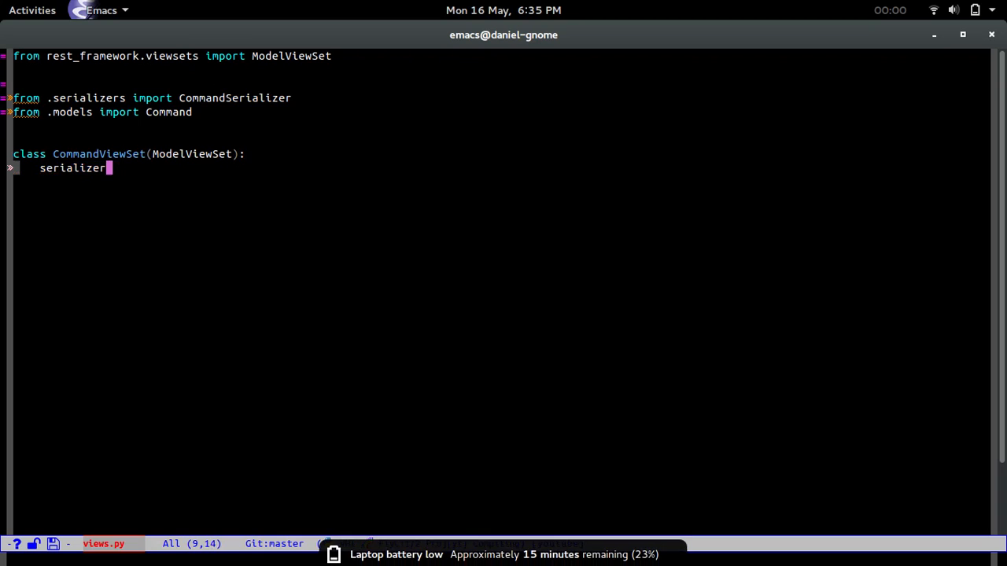
type("_class =")
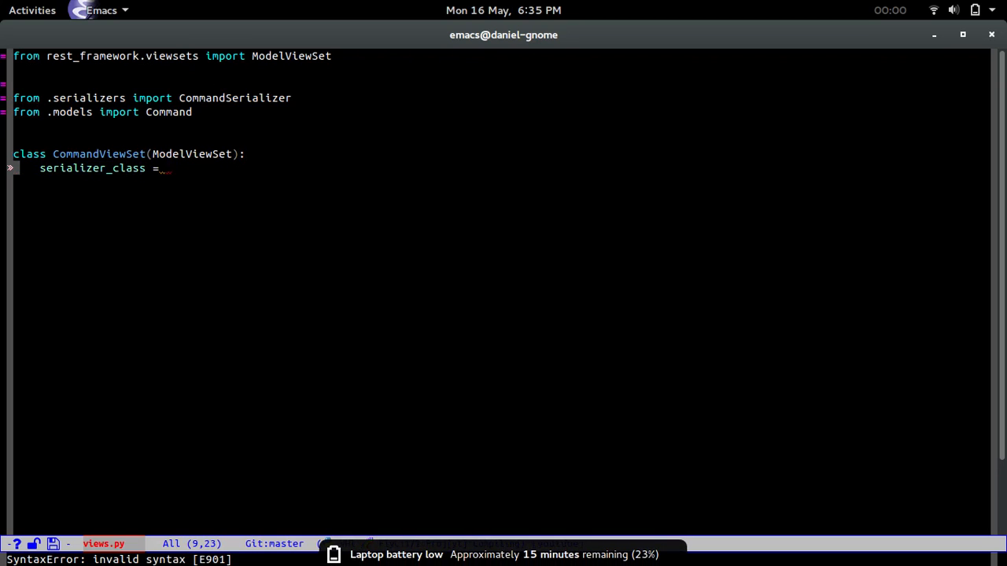
type("CommandSerializer")
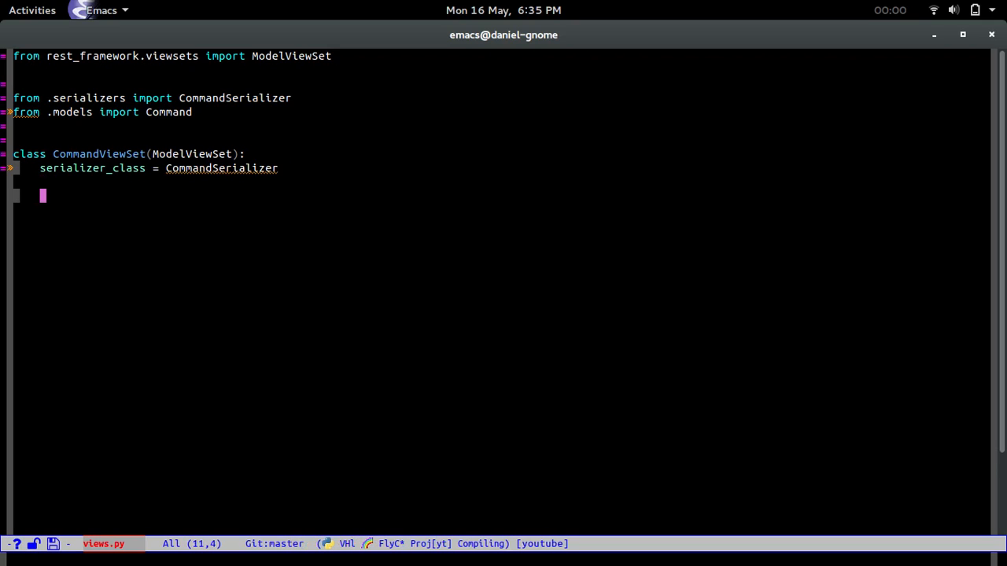
type("def")
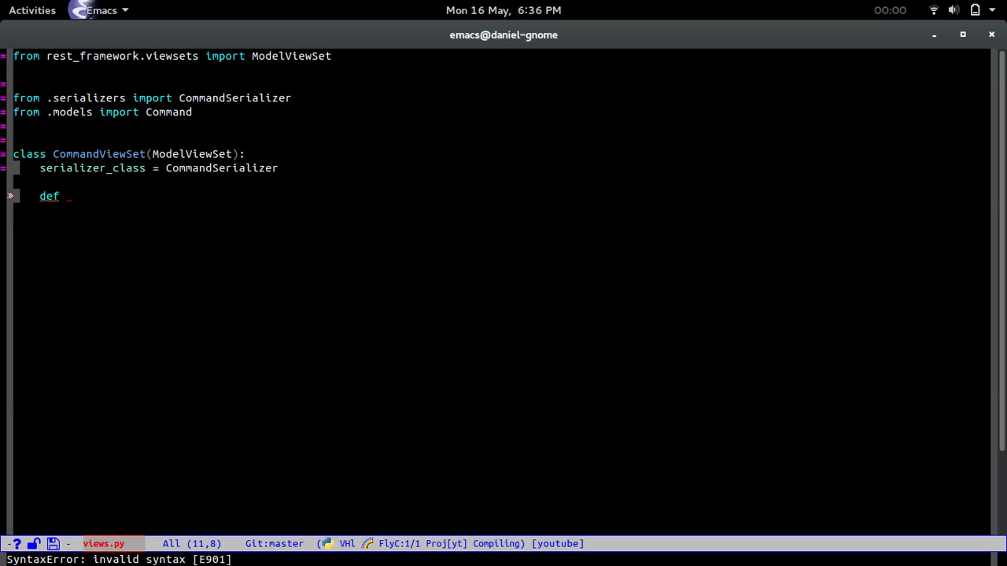
- Write get_queryset(self) returning Command.objects.filter(self.request.user)
type("get_query")
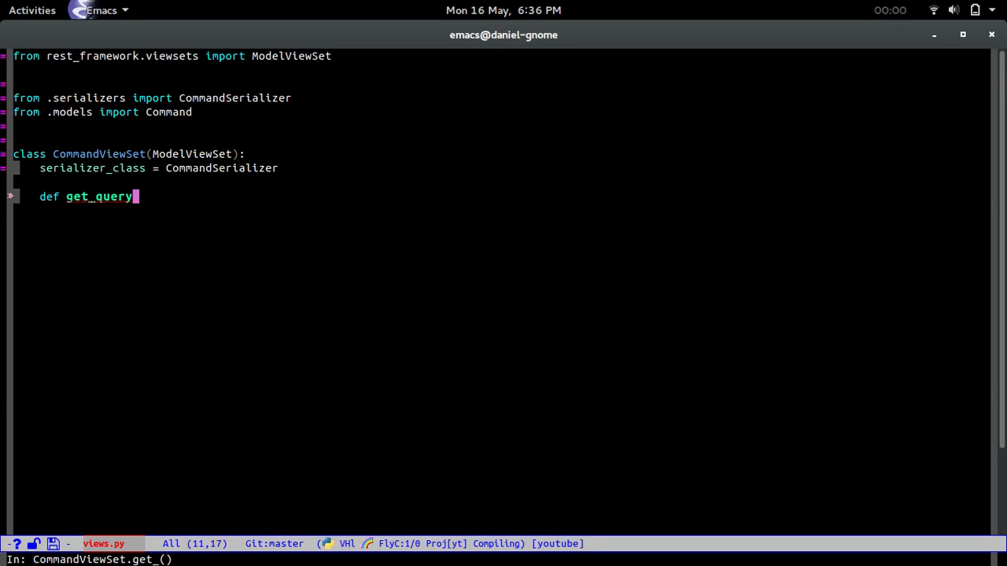
type("(self):")
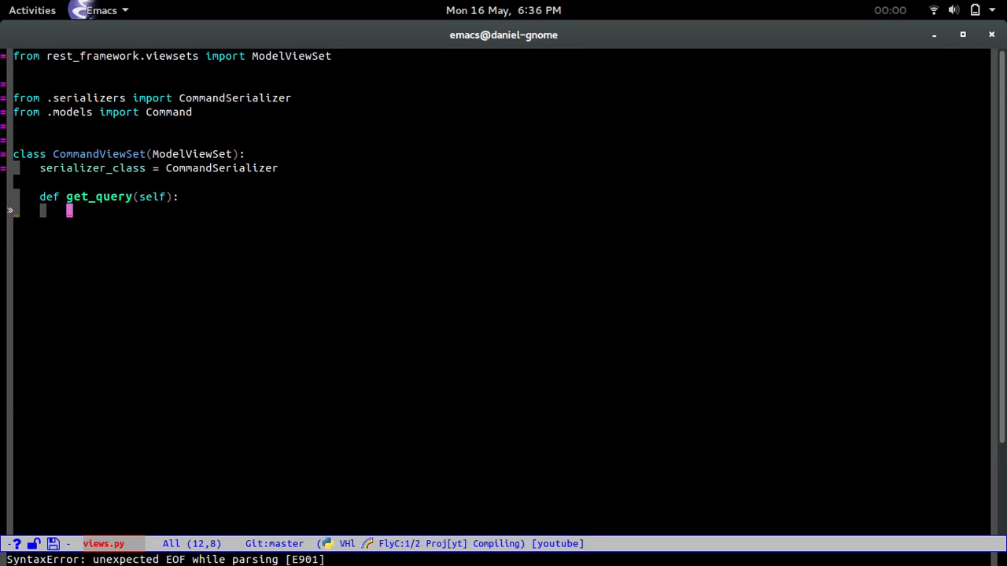
type("return")
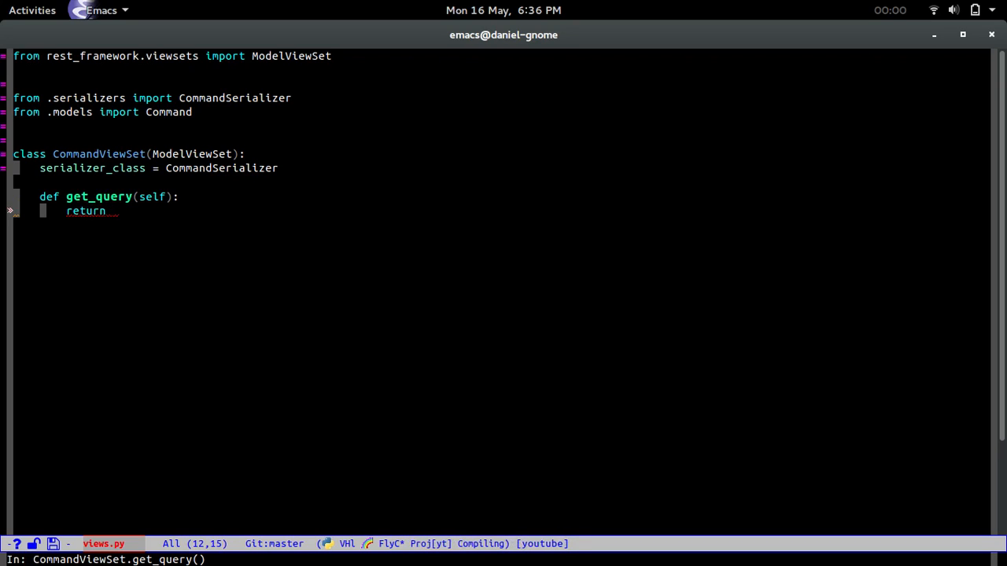
type("Command.")
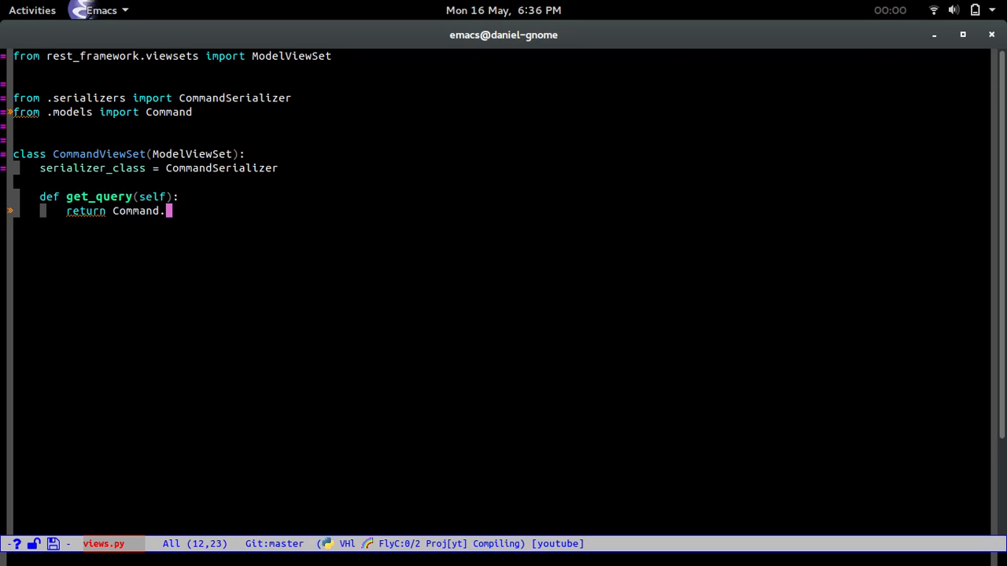
type("objects.")
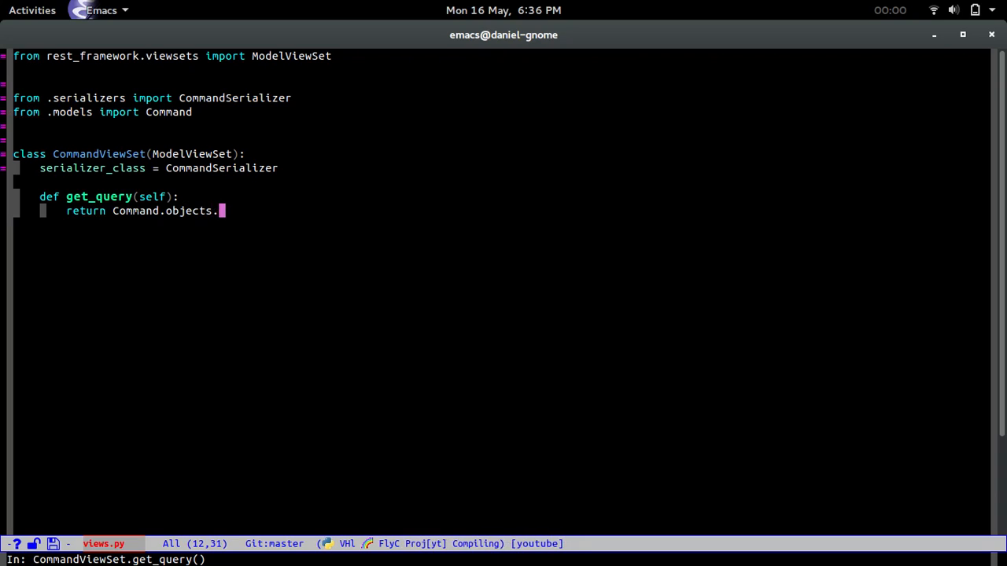
type("filter()")
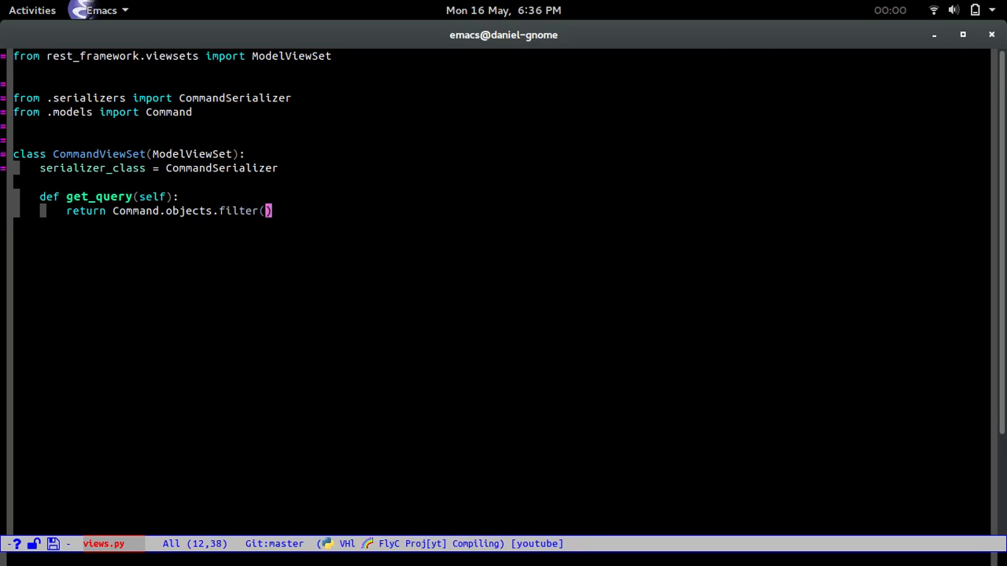
type("self.request")
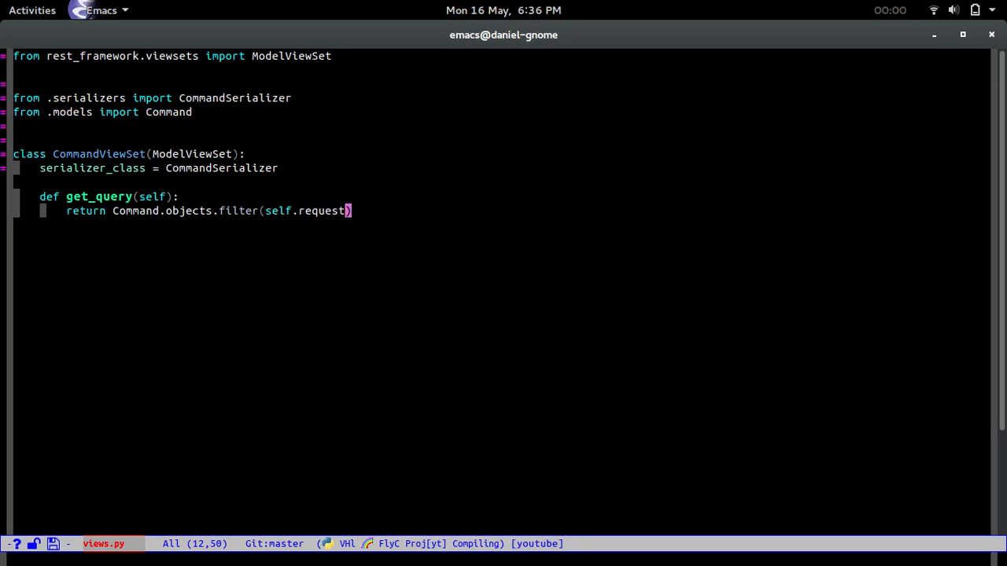
type(".user")
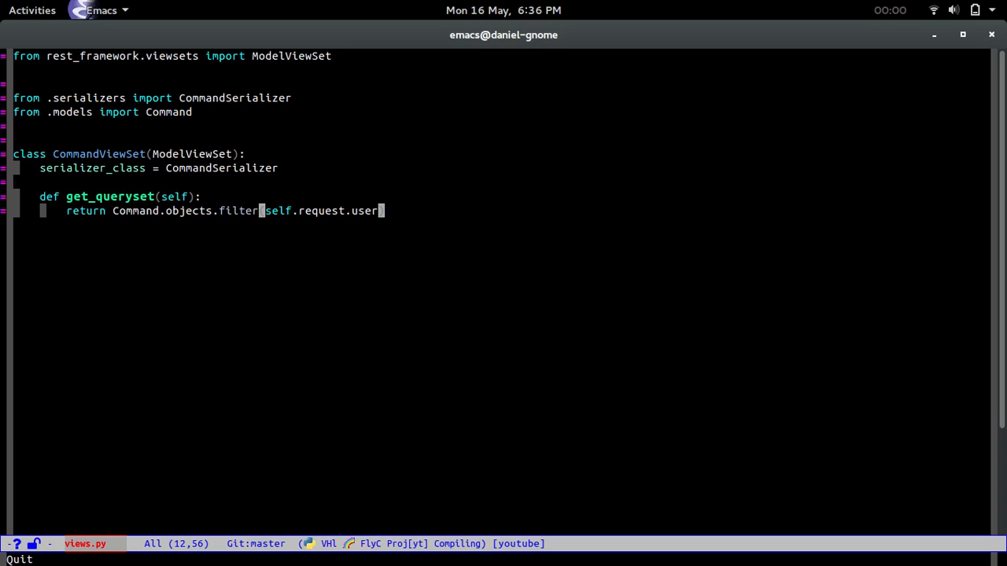
type(")")
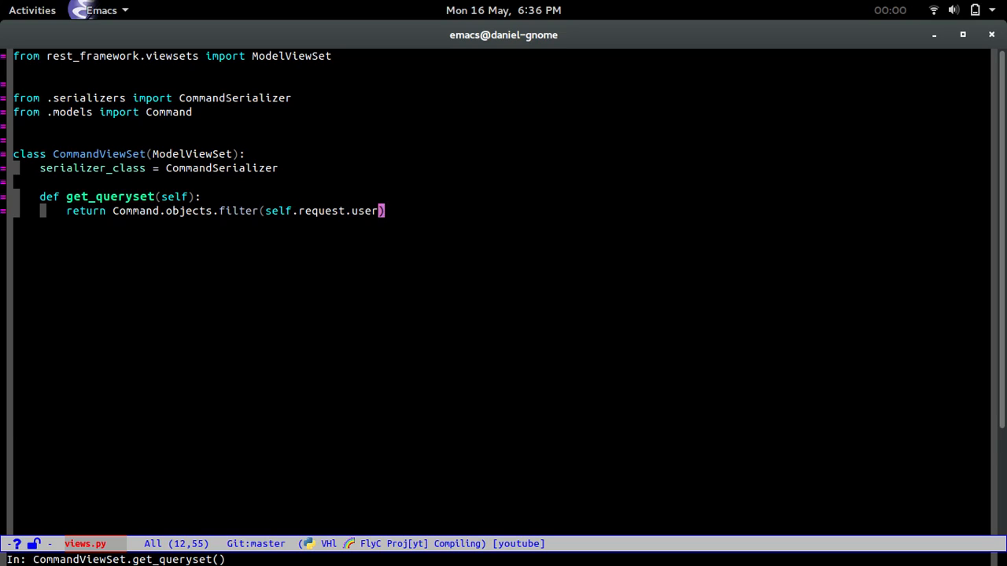